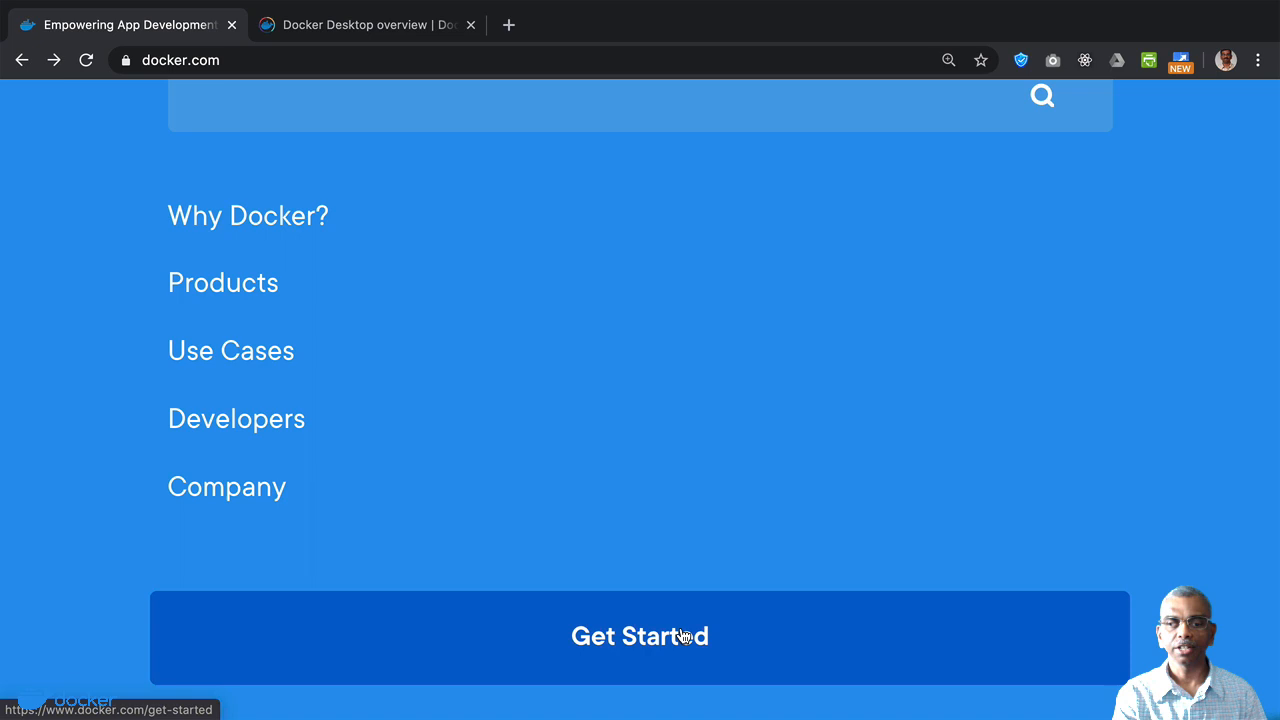
- Go to the Get Started with Docker page and reach the Docker Desktop card with its Mac download
{"action": "left_click", "coordinate": [640, 636]}
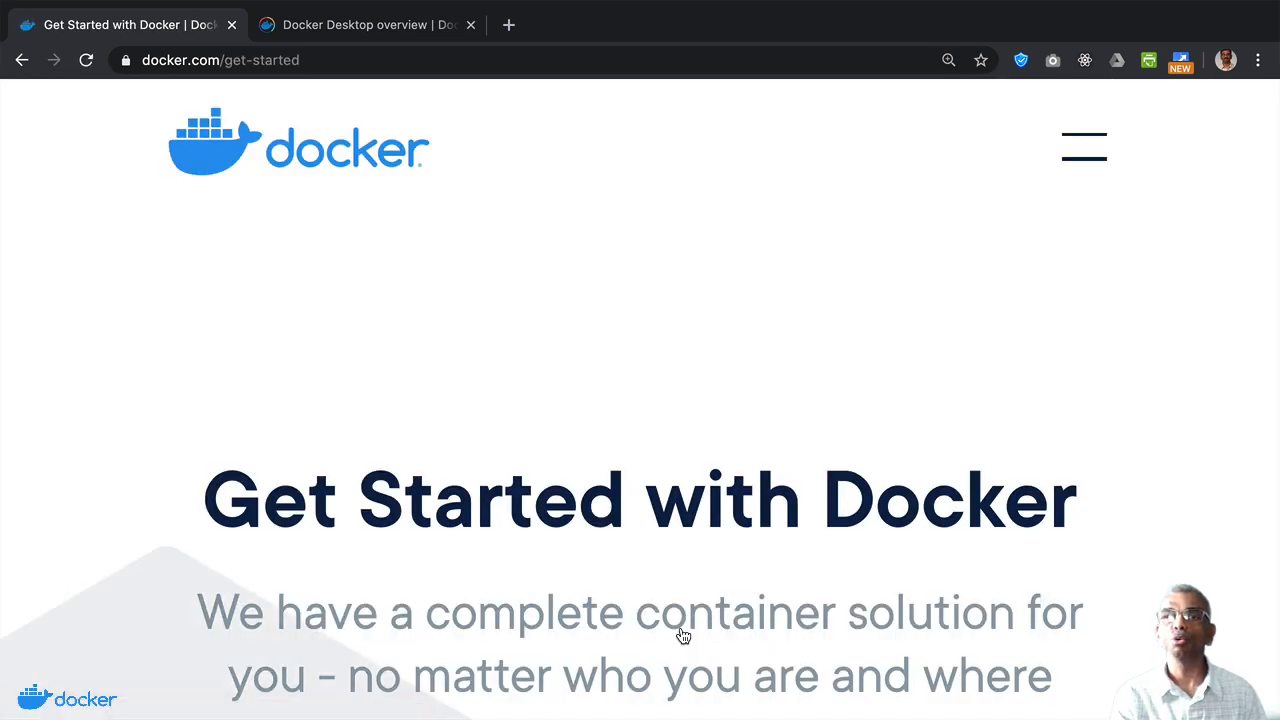
{"action": "scroll", "scroll_direction": "down", "scroll_amount": 3}
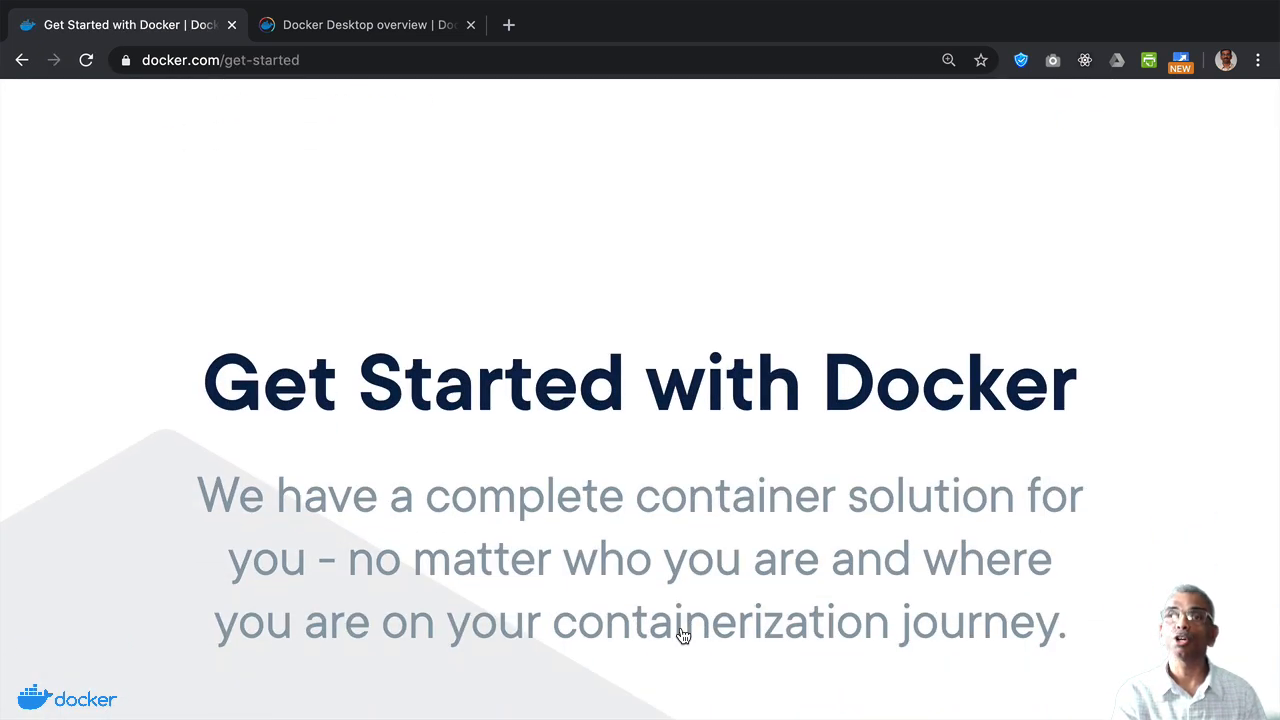
{"action": "scroll", "scroll_direction": "down", "scroll_amount": 3}
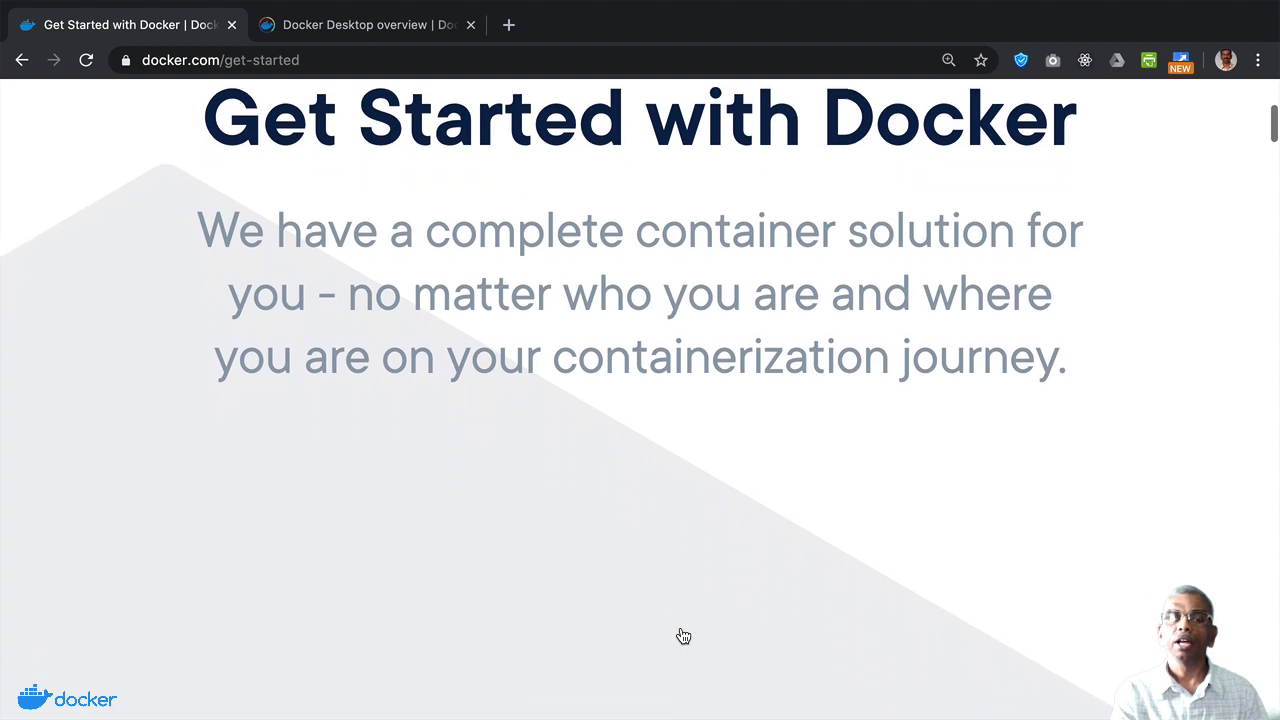
{"action": "scroll", "scroll_direction": "down", "scroll_amount": 3}
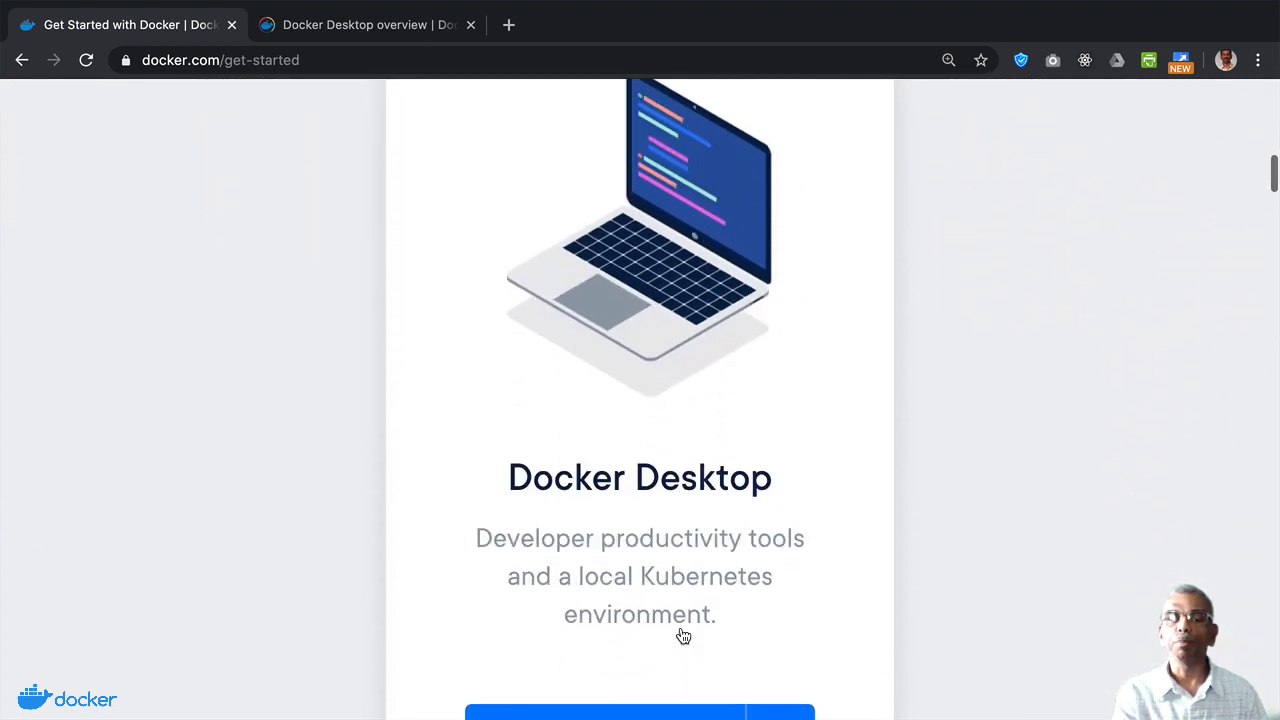
{"action": "scroll", "scroll_direction": "down", "scroll_amount": 3}
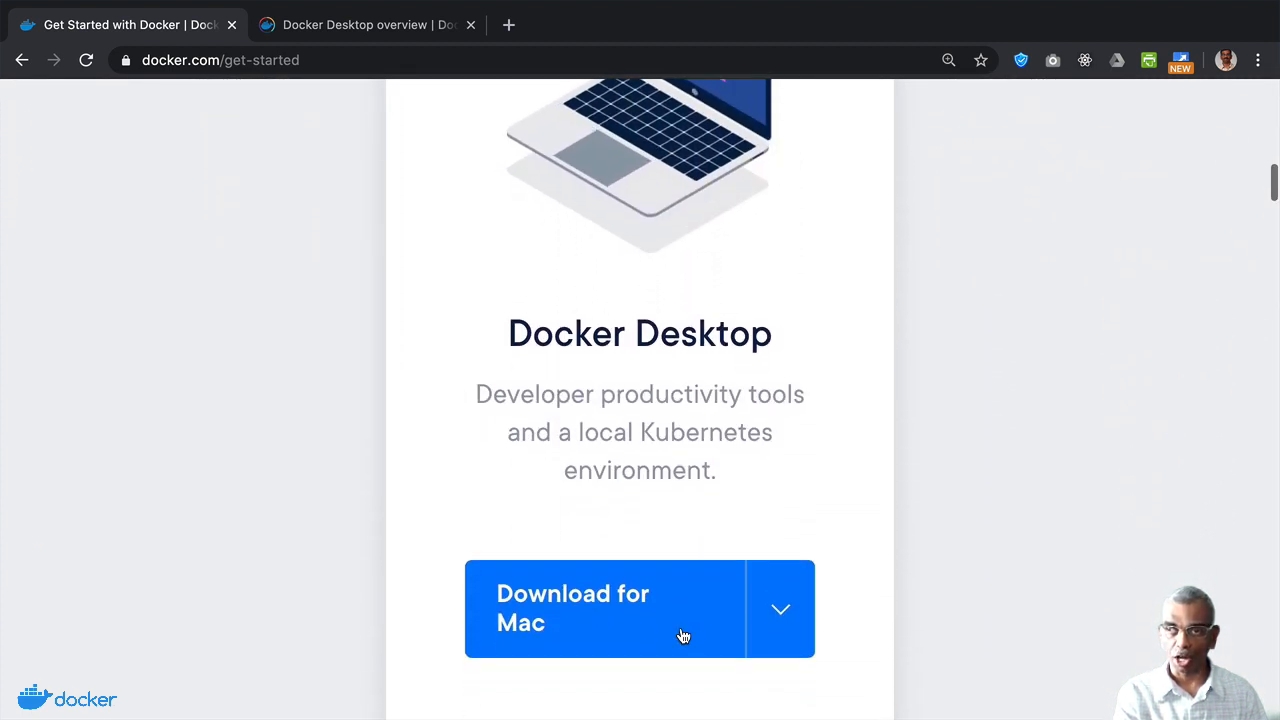
{"action": "scroll", "scroll_direction": "down", "scroll_amount": 3}
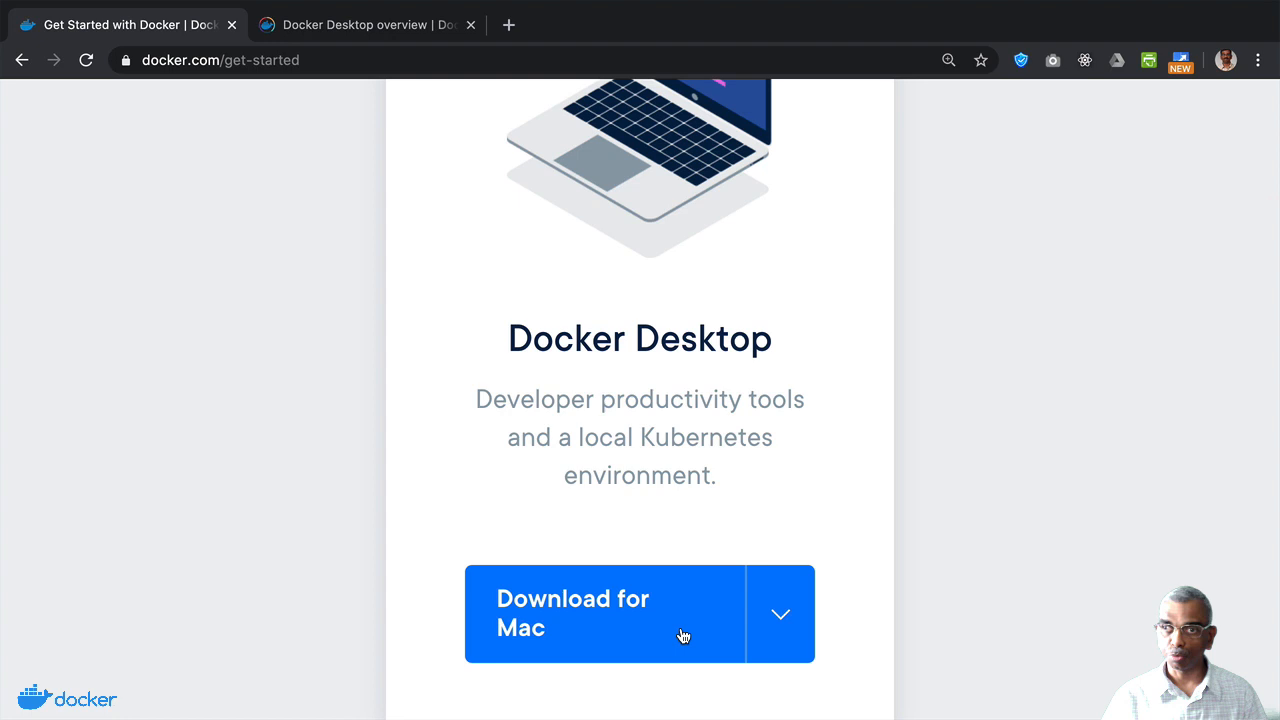
{"action": "scroll", "scroll_direction": "down", "scroll_amount": 3}
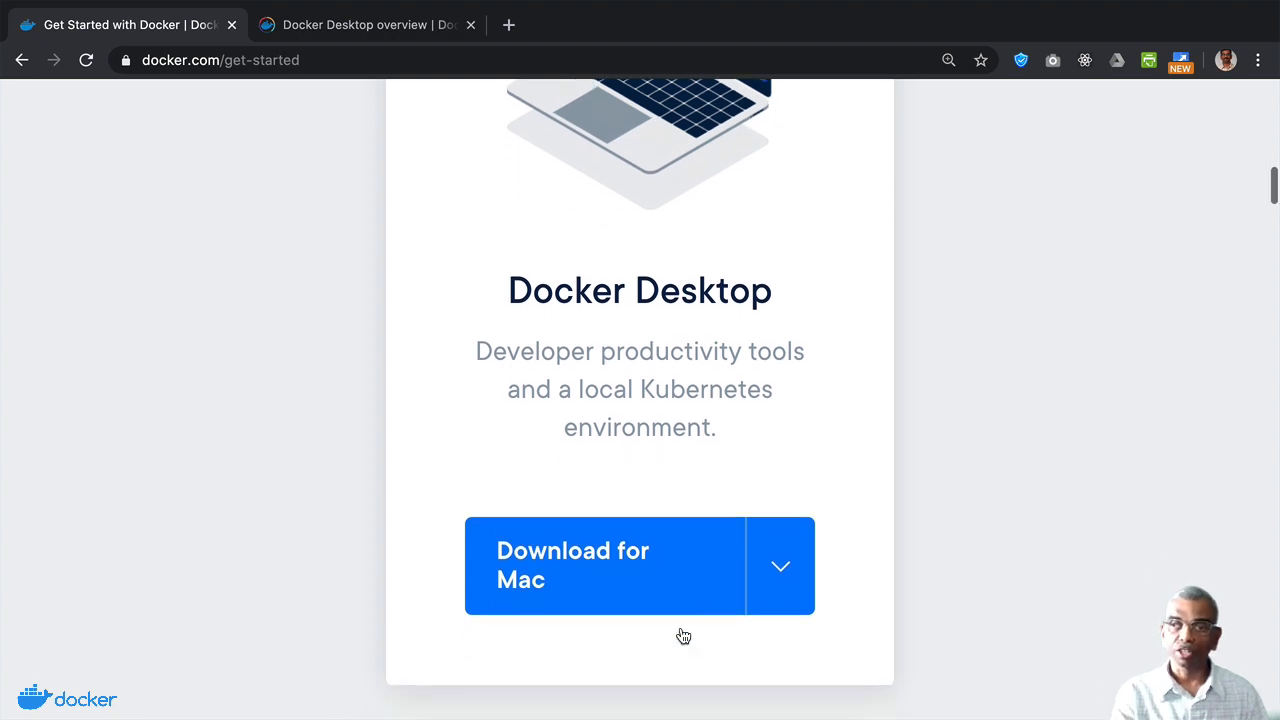
{"action": "left_click", "coordinate": [780, 566]}
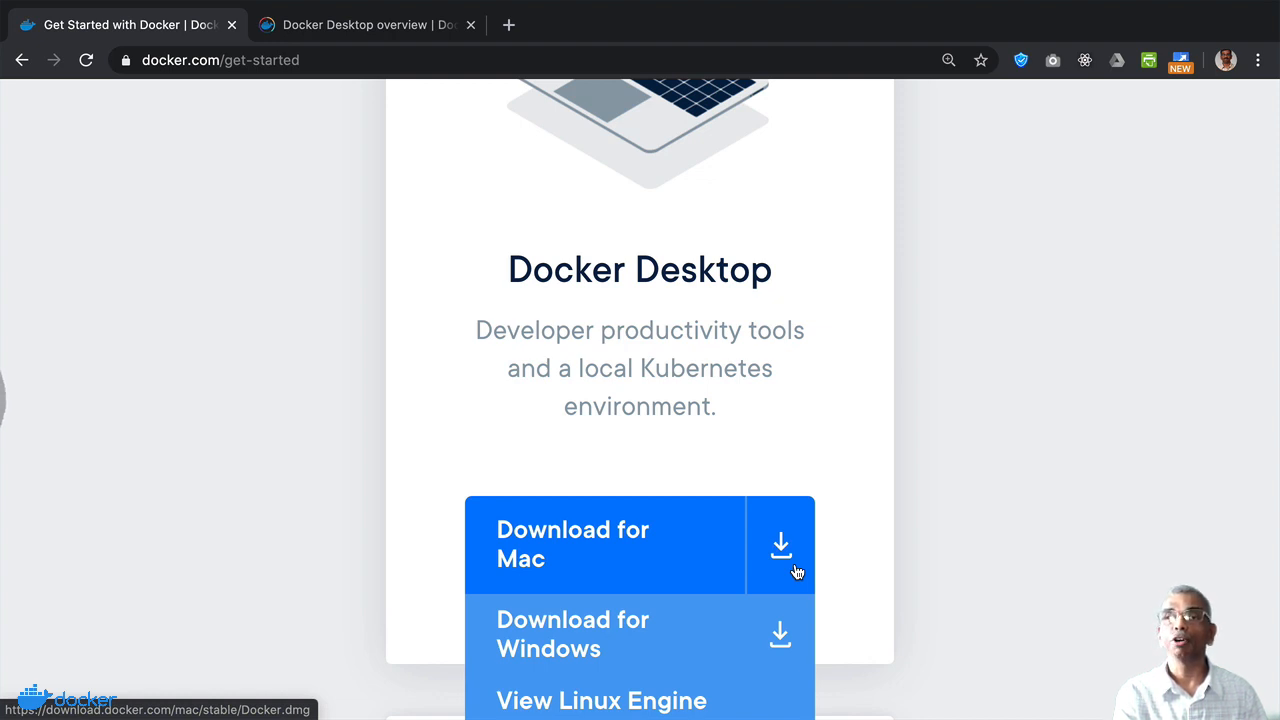
{"action": "mouse_move", "coordinate": [778, 640]}
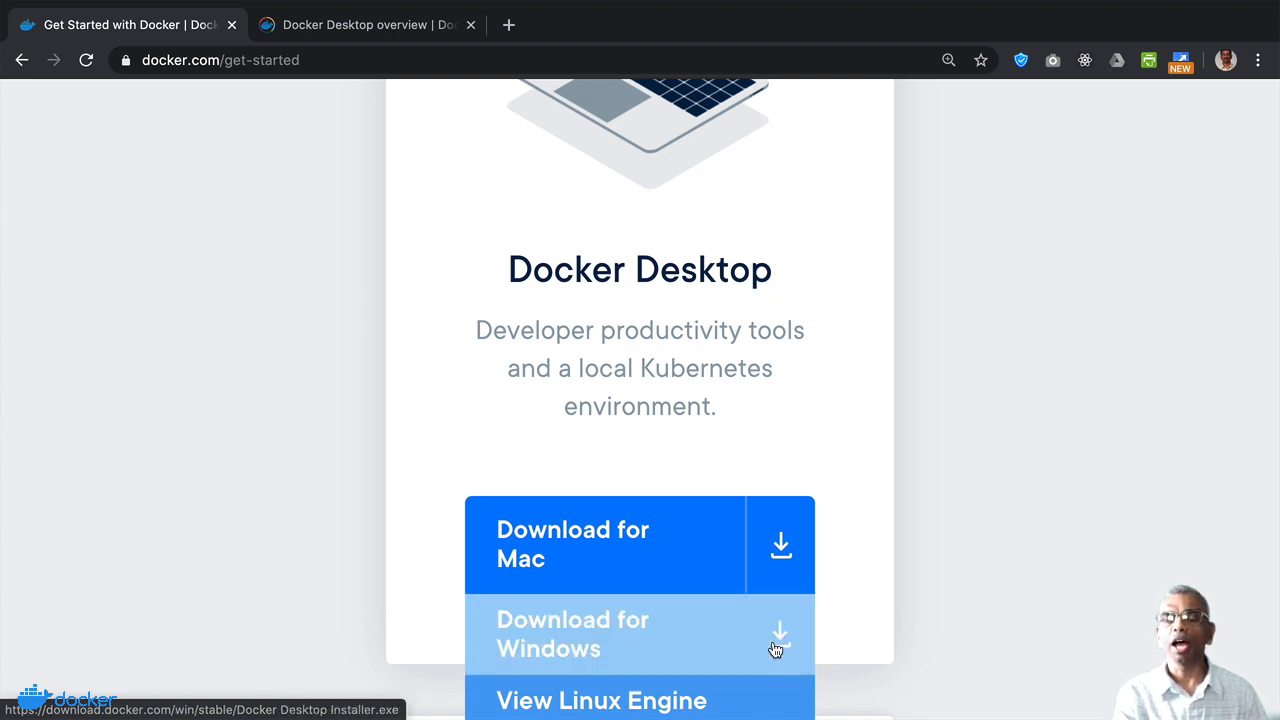
{"action": "mouse_move", "coordinate": [776, 704]}
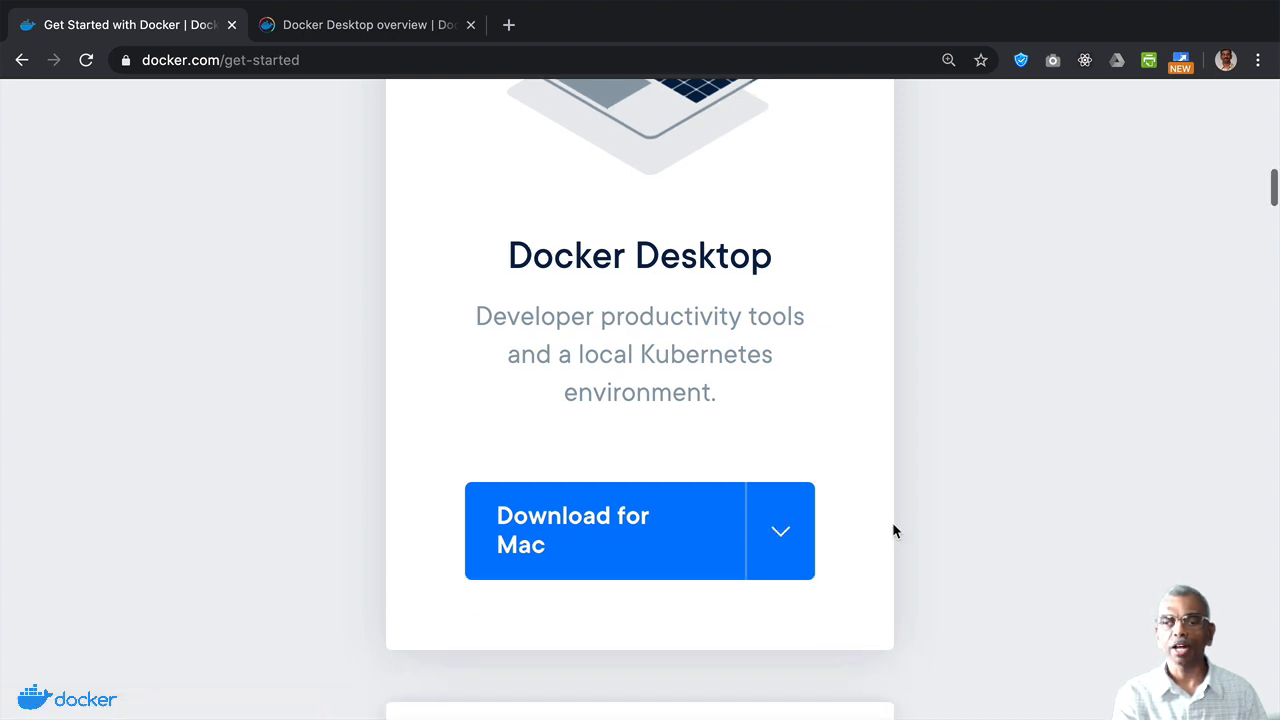
{"action": "scroll", "scroll_direction": "down", "scroll_amount": 3}
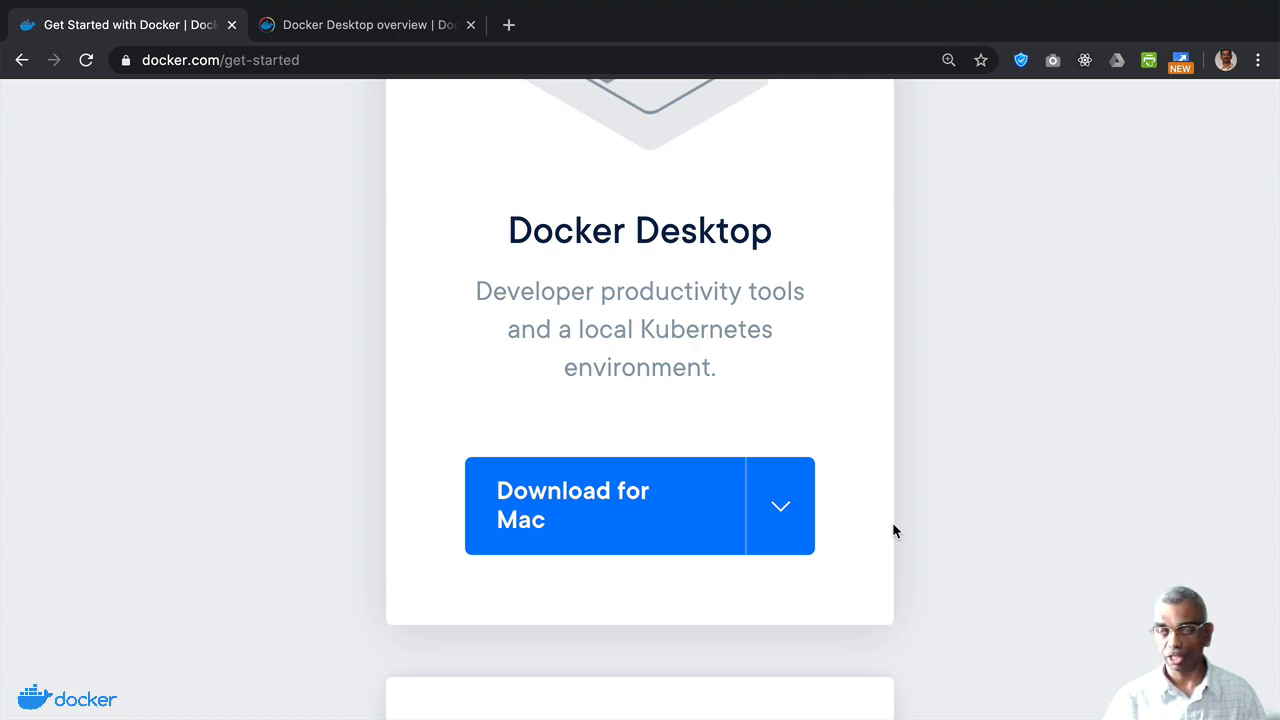
{"action": "scroll", "scroll_direction": "down", "scroll_amount": 3}
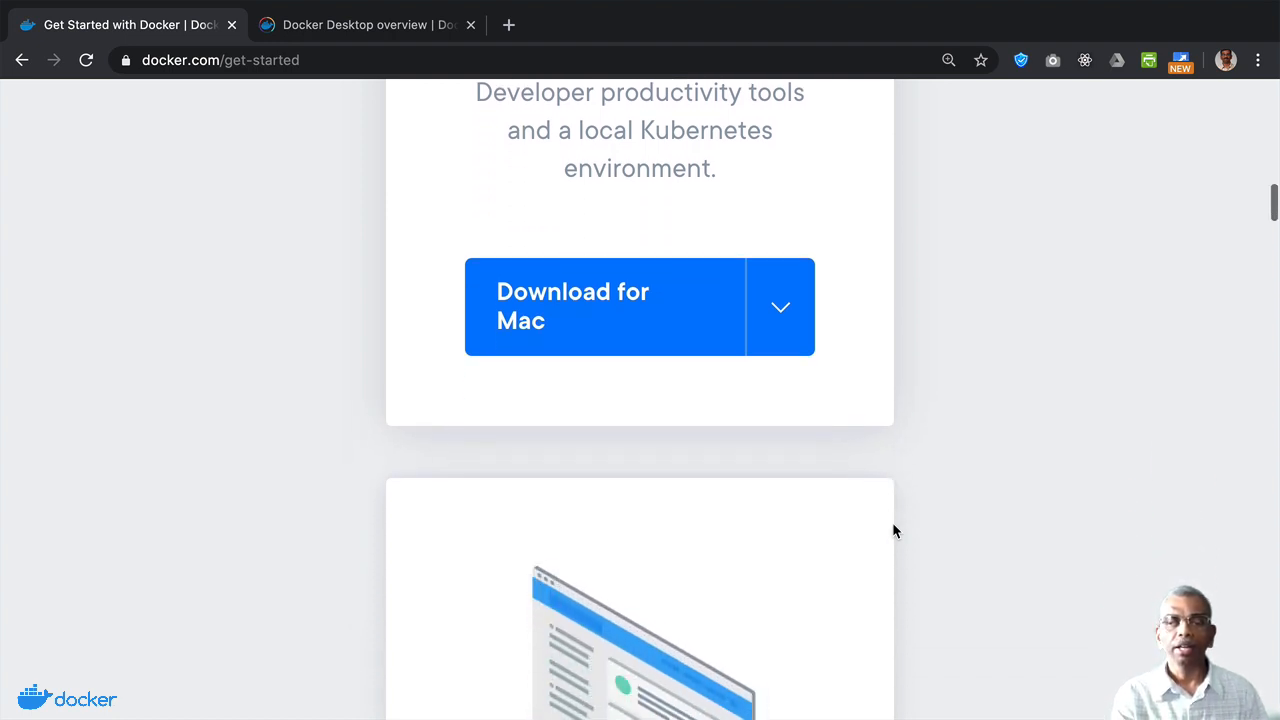
{"action": "scroll", "scroll_direction": "down", "scroll_amount": 3}
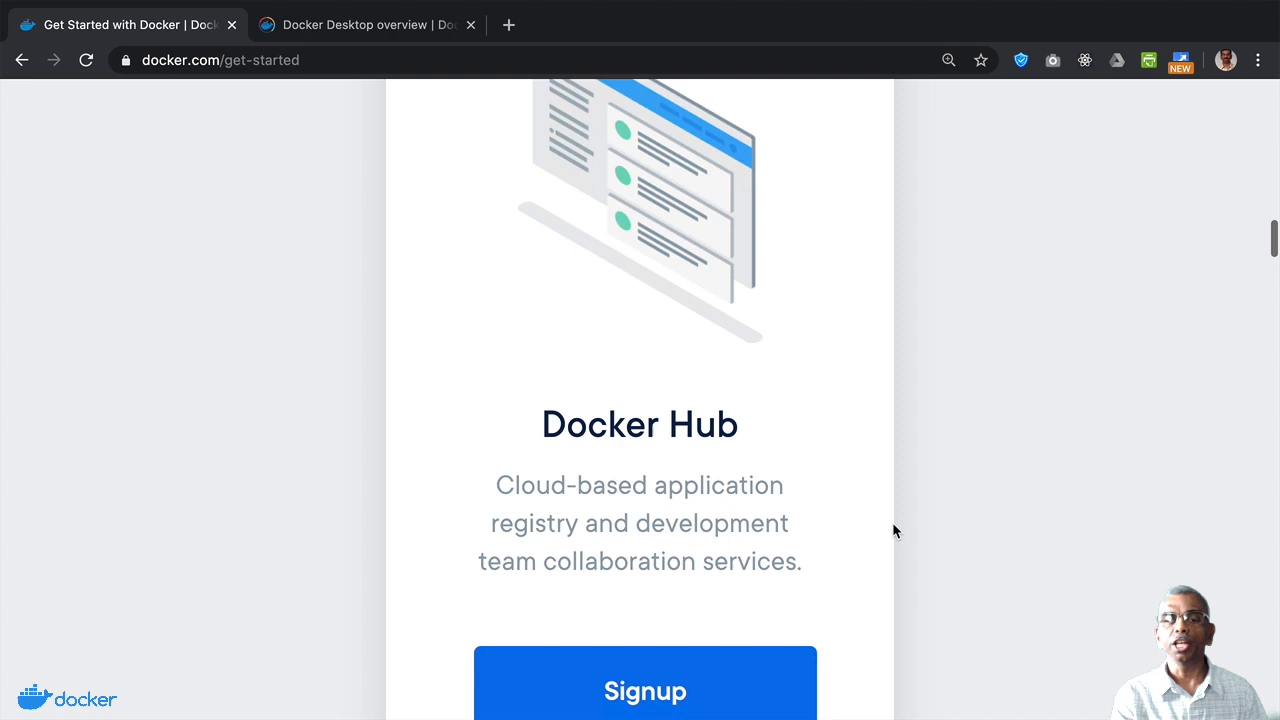
{"action": "scroll", "scroll_direction": "down", "scroll_amount": 3}
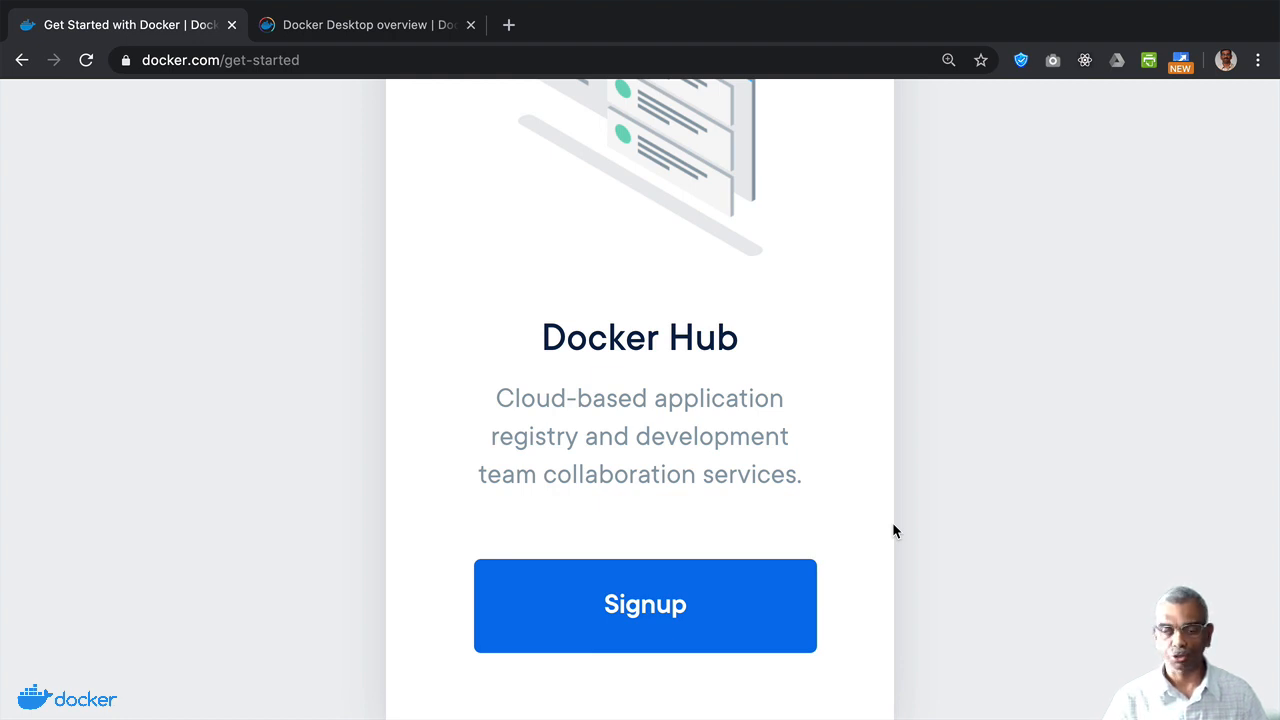
{"action": "scroll", "scroll_direction": "down", "scroll_amount": 3}
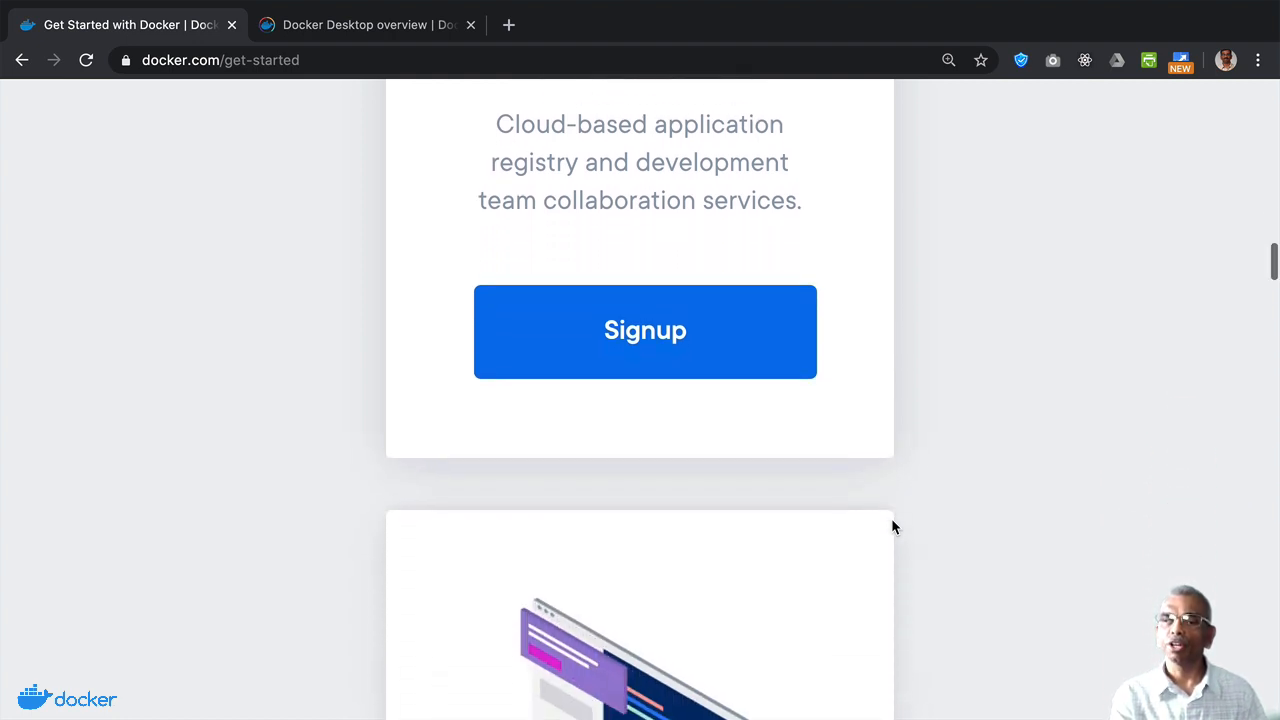
- Review the Play with Docker card, then move to the Docker Desktop overview on docs.docker.com
{"action": "scroll", "scroll_direction": "down", "scroll_amount": 3}
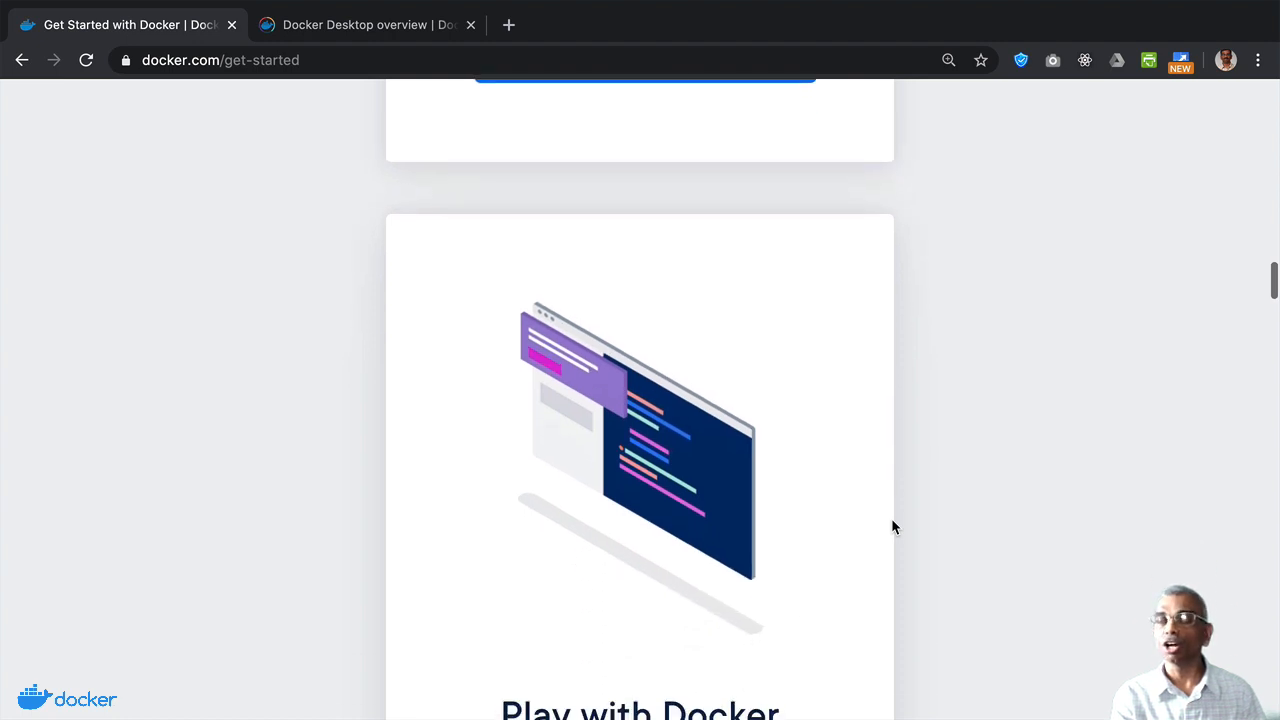
{"action": "scroll", "scroll_direction": "down", "scroll_amount": 3}
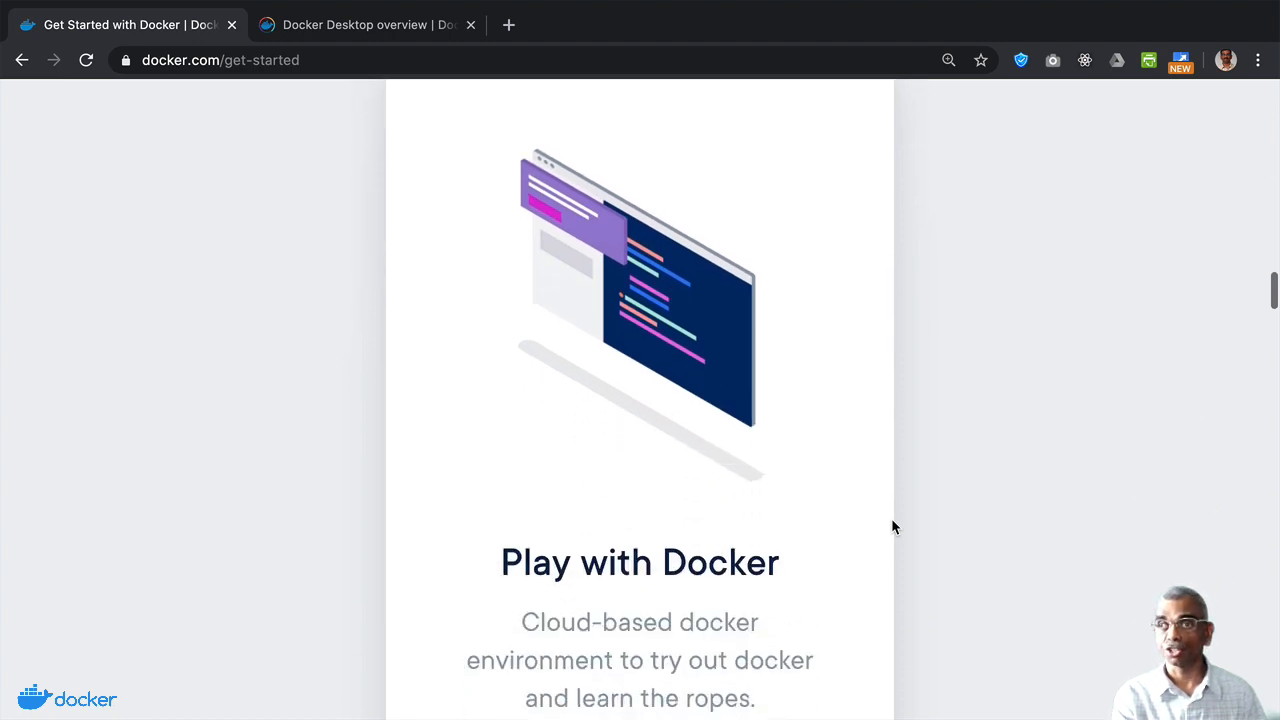
{"action": "scroll", "scroll_direction": "down", "scroll_amount": 3}
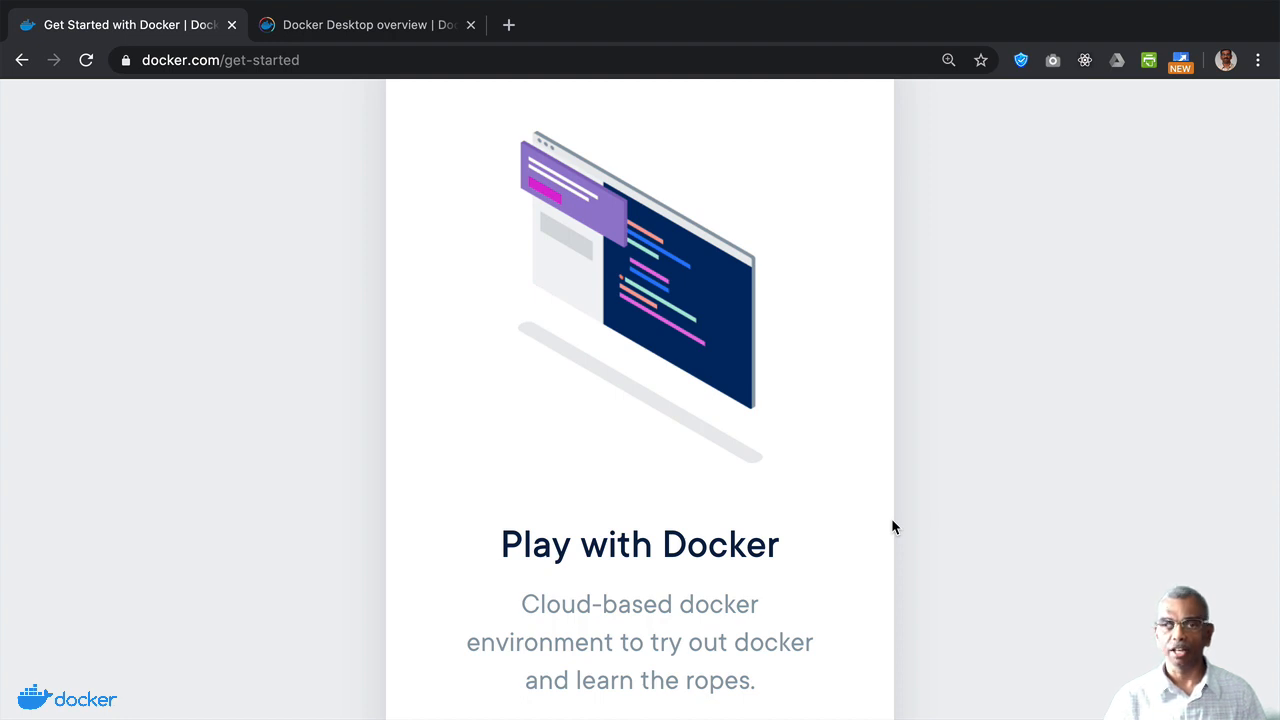
{"action": "scroll", "scroll_direction": "down", "scroll_amount": 3}
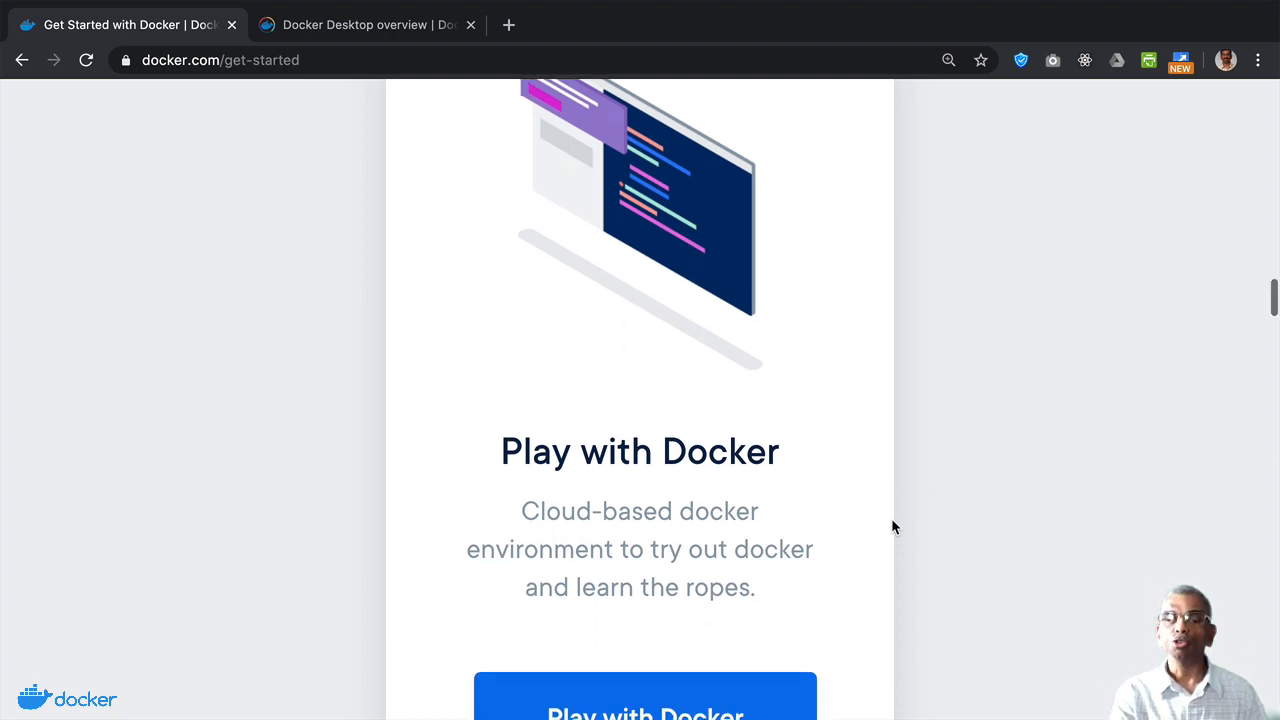
{"action": "scroll", "scroll_direction": "down", "scroll_amount": 3}
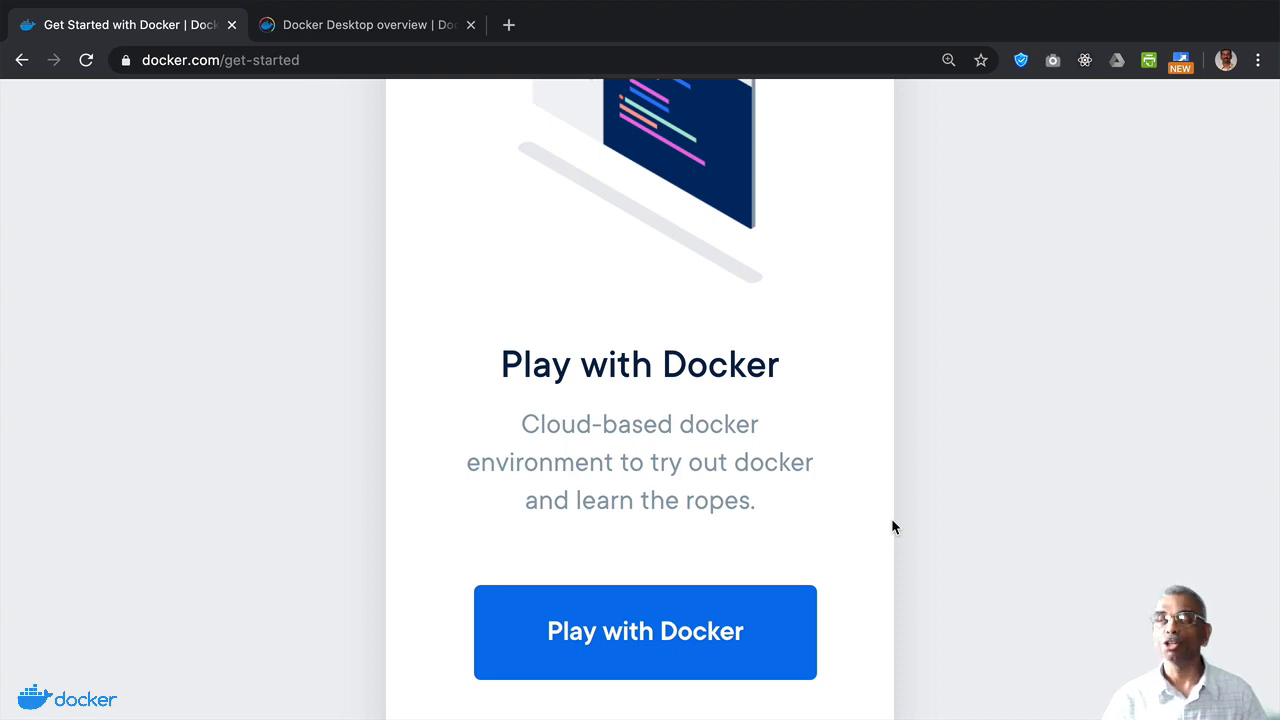
{"action": "left_click", "coordinate": [360, 24]}
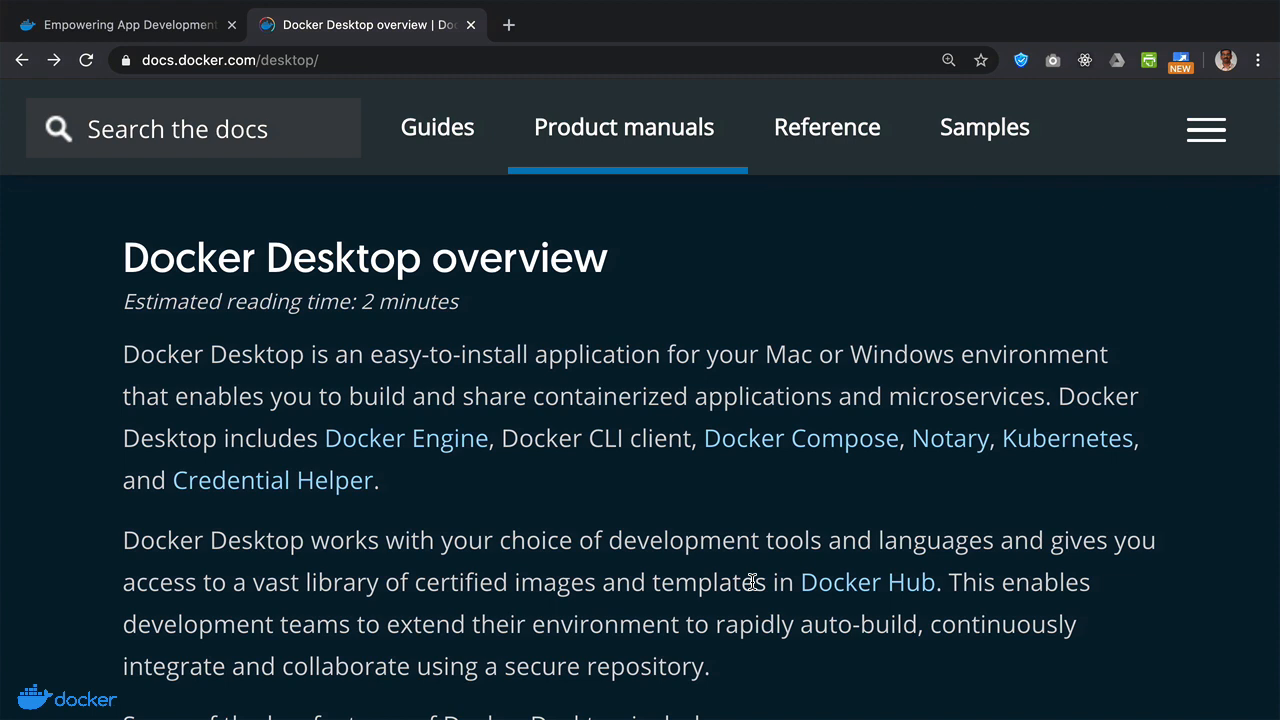
{"action": "mouse_move", "coordinate": [576, 420]}
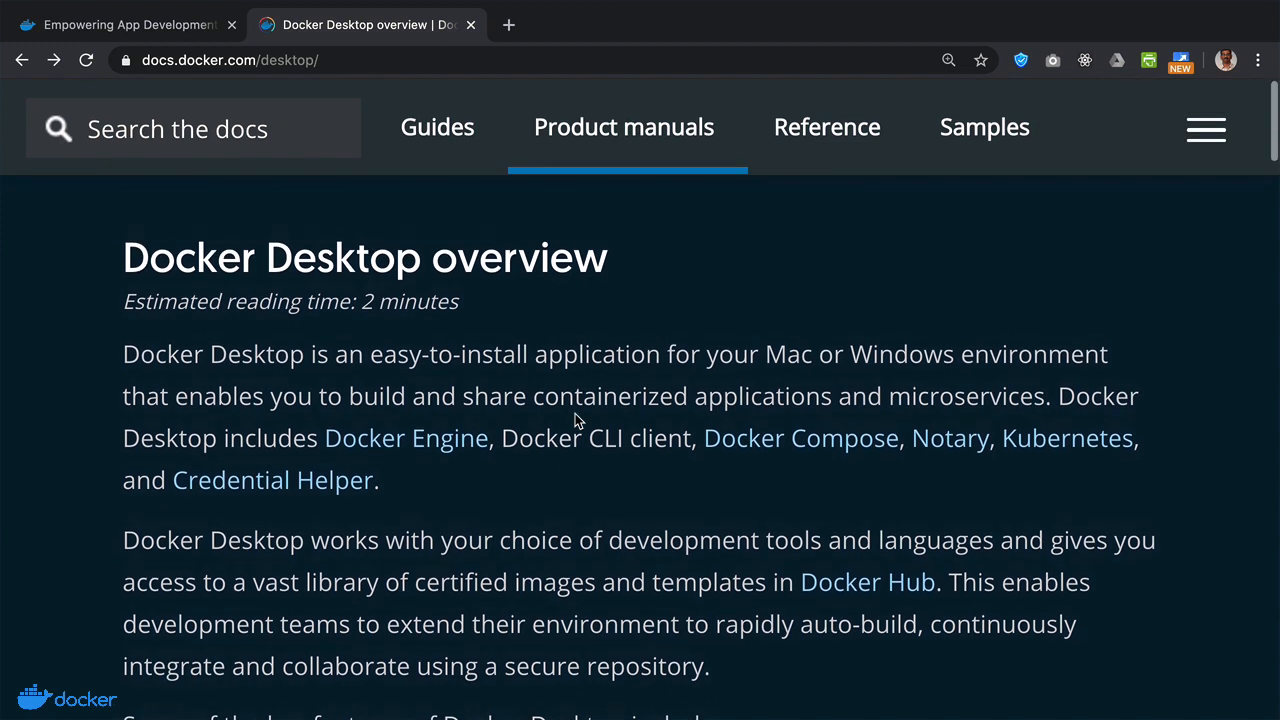
- Work down the Docker Desktop overview to the Install Docker Desktop on Mac page and its Docker Hub download
{"action": "scroll", "scroll_direction": "down", "scroll_amount": 3}
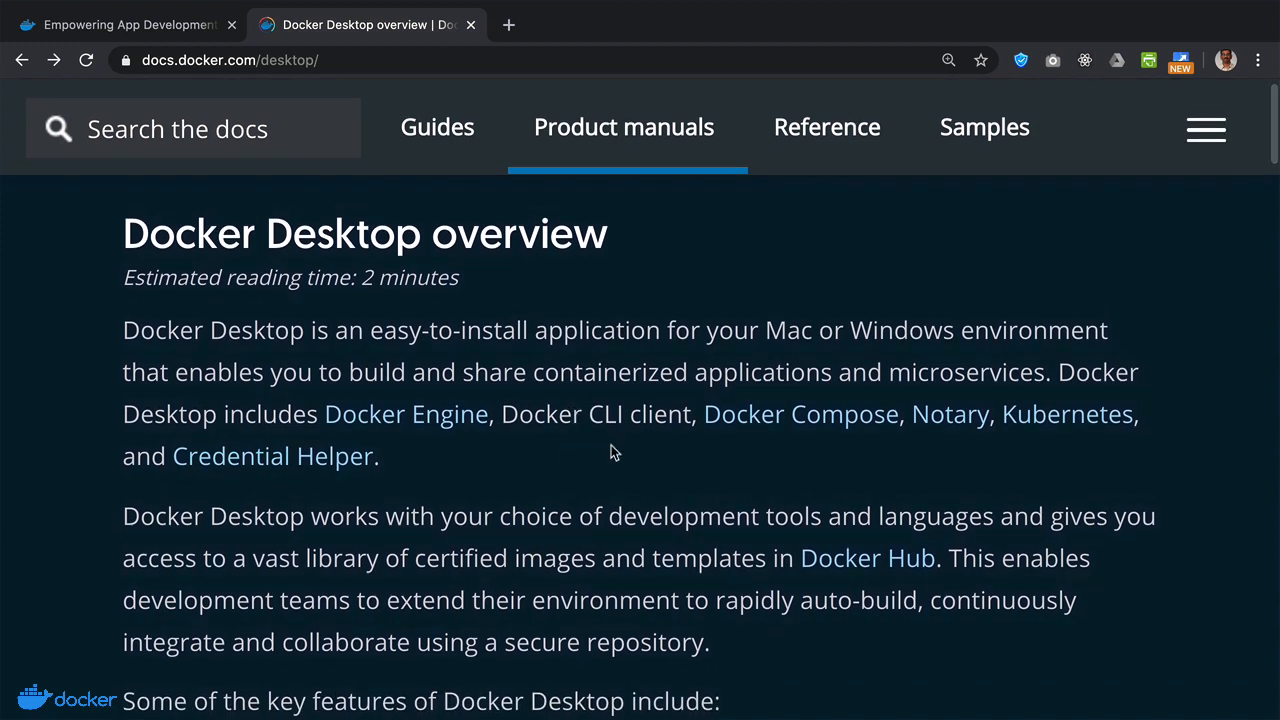
{"action": "mouse_move", "coordinate": [838, 476]}
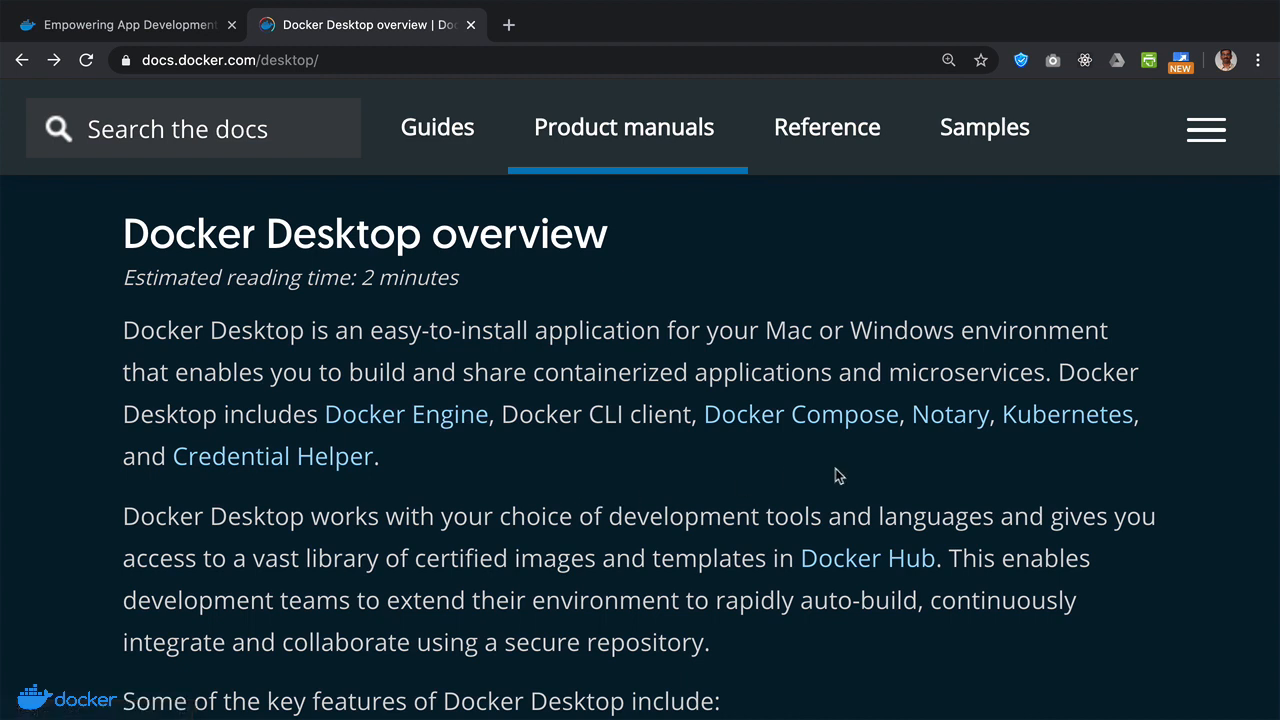
{"action": "mouse_move", "coordinate": [428, 452]}
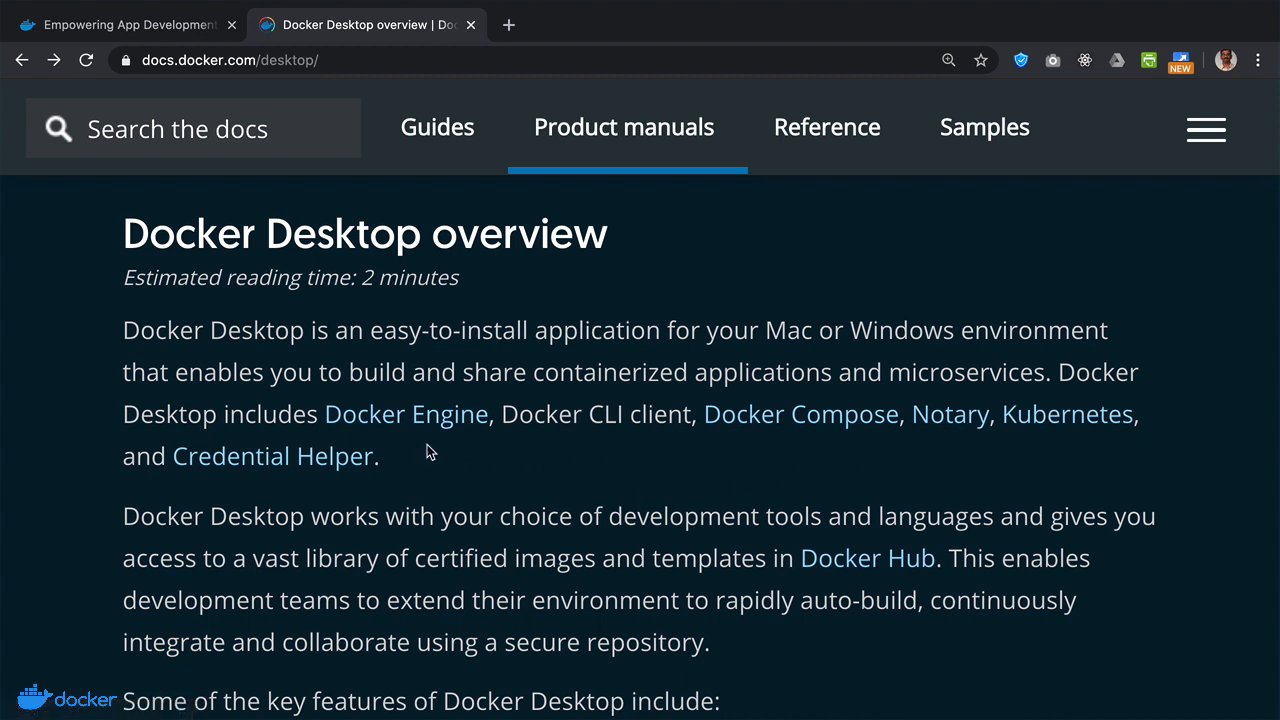
{"action": "mouse_move", "coordinate": [1128, 444]}
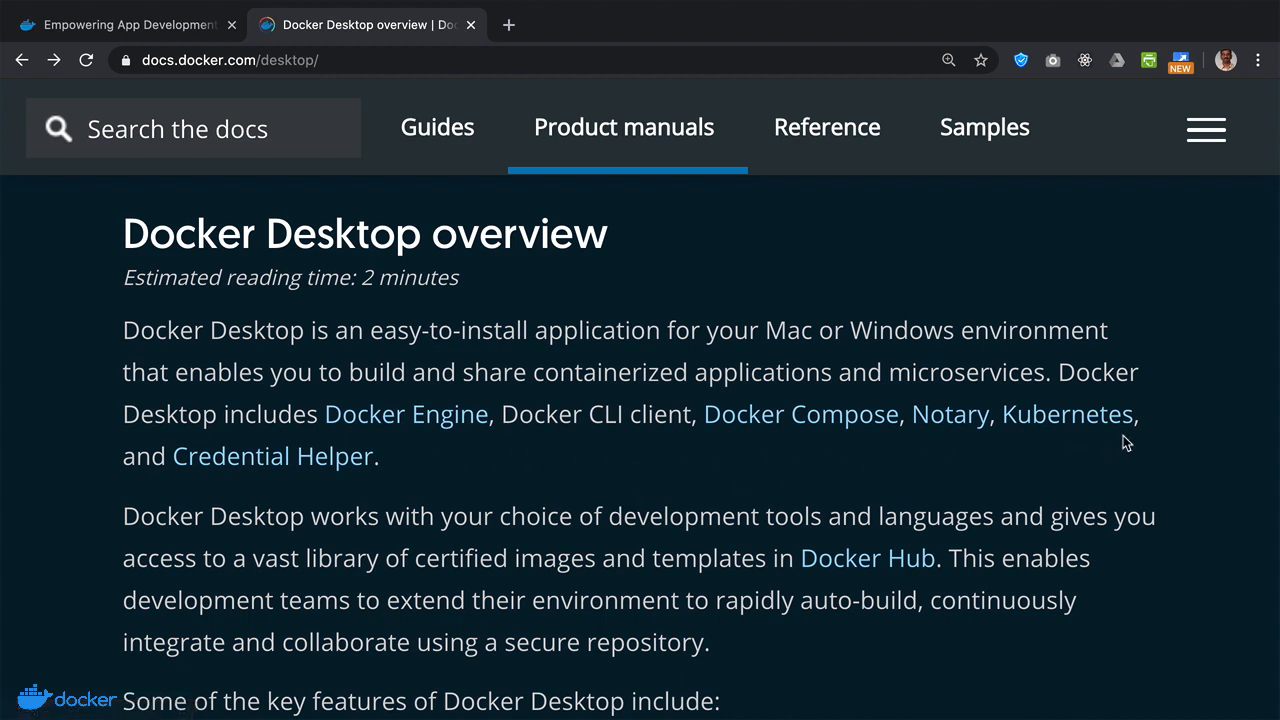
{"action": "mouse_move", "coordinate": [460, 476]}
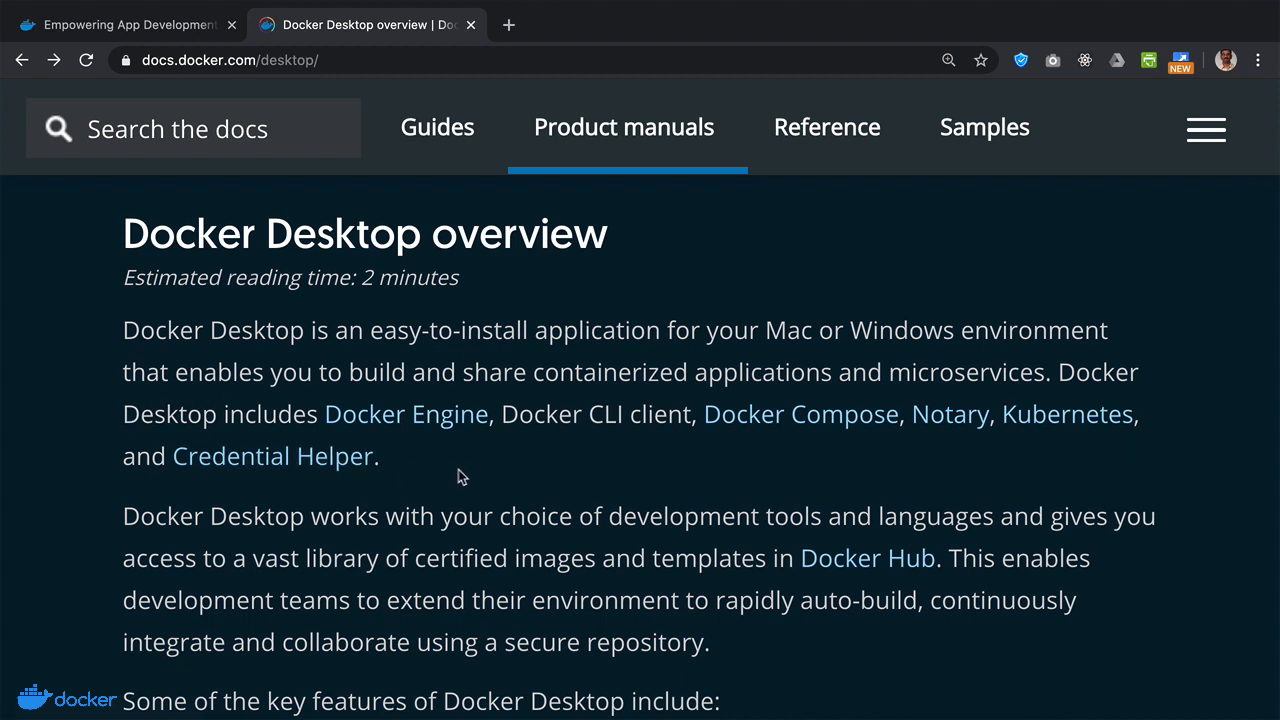
{"action": "scroll", "scroll_direction": "down", "scroll_amount": 3}
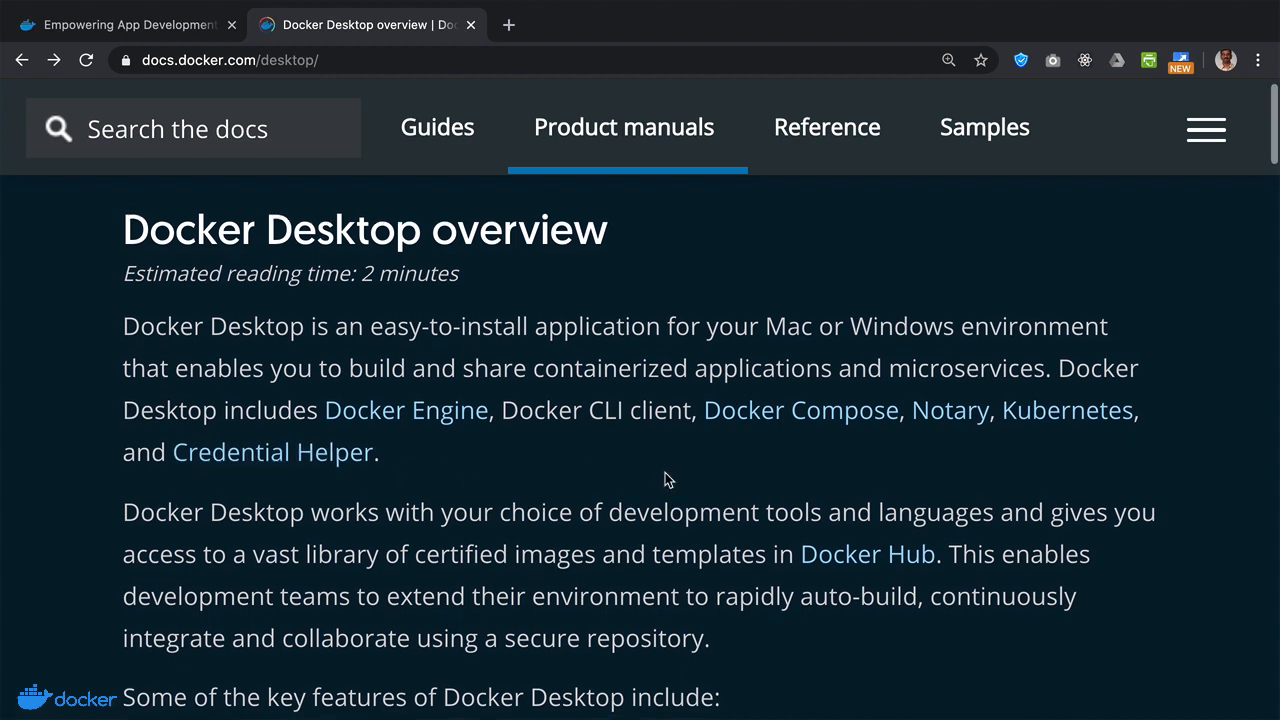
{"action": "scroll", "scroll_direction": "down", "scroll_amount": 3}
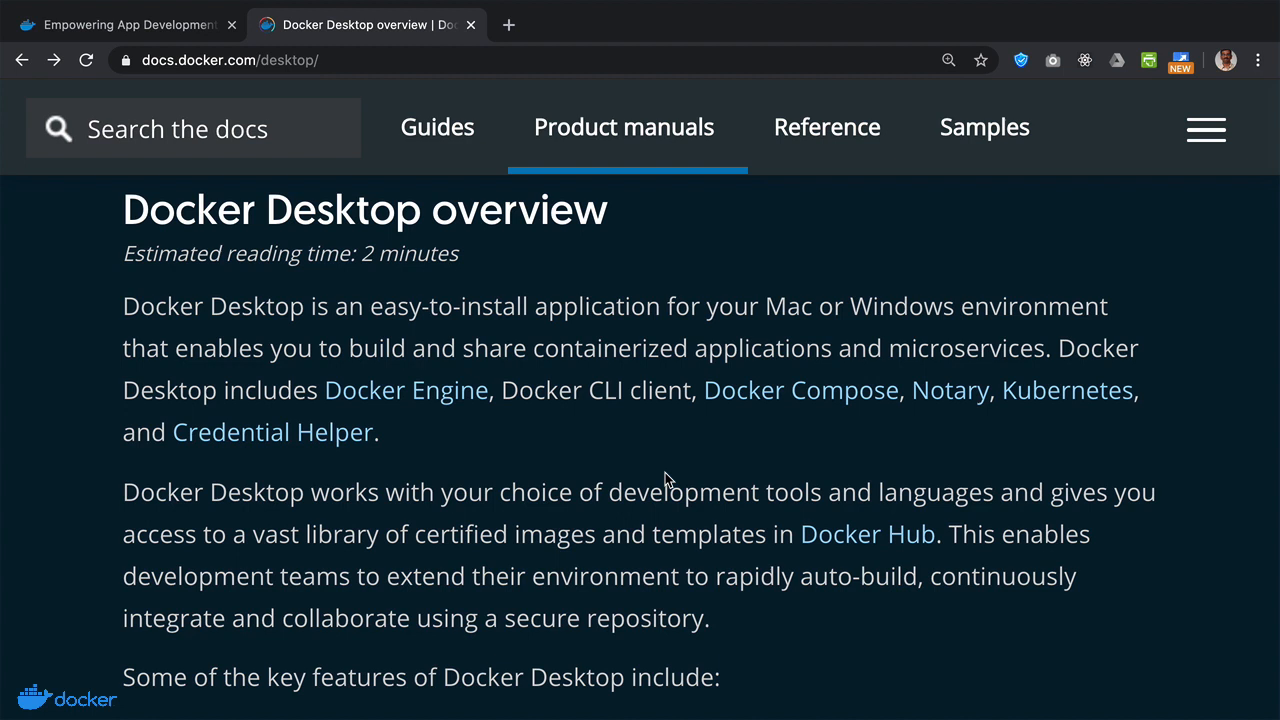
{"action": "scroll", "scroll_direction": "down", "scroll_amount": 3}
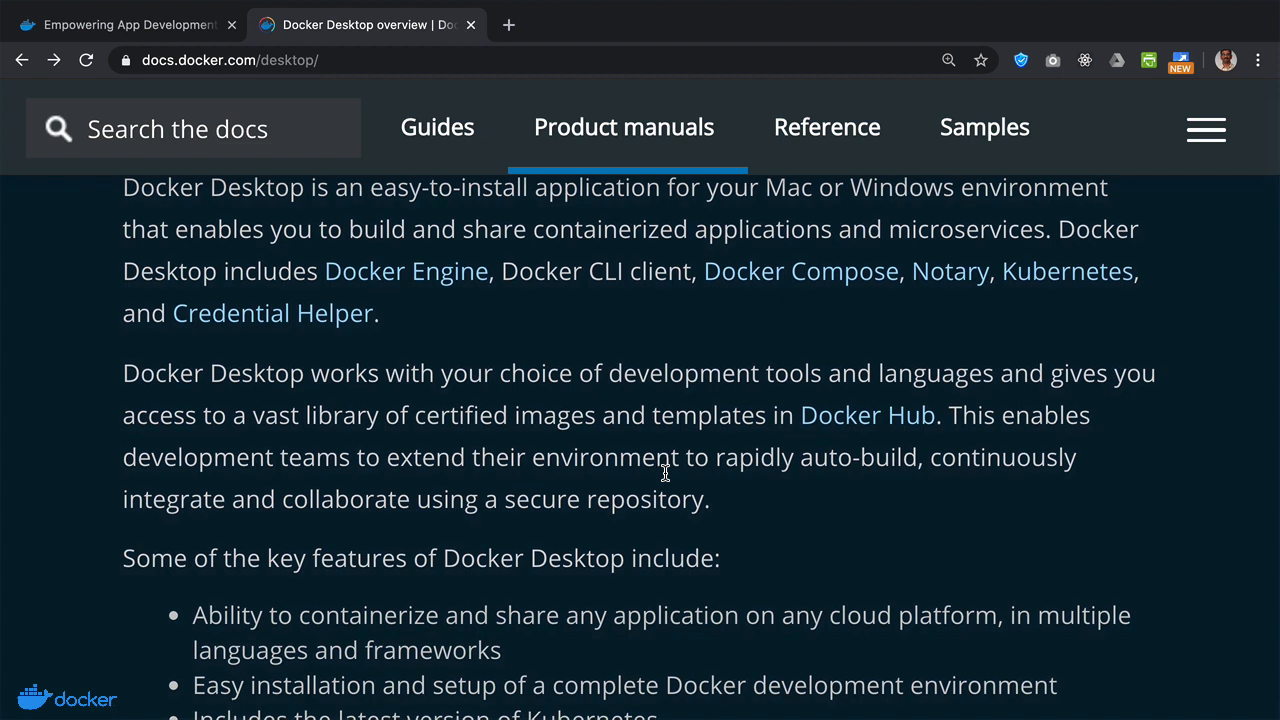
{"action": "scroll", "scroll_direction": "down", "scroll_amount": 3}
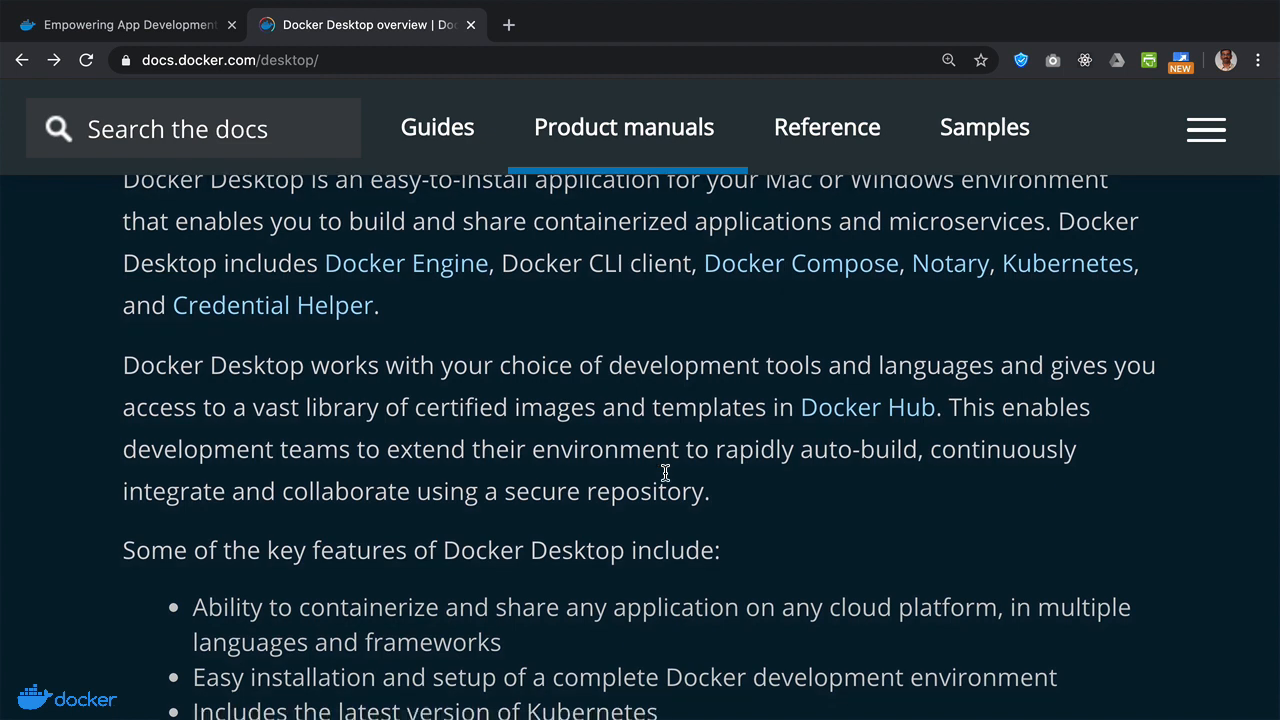
{"action": "scroll", "scroll_direction": "down", "scroll_amount": 3}
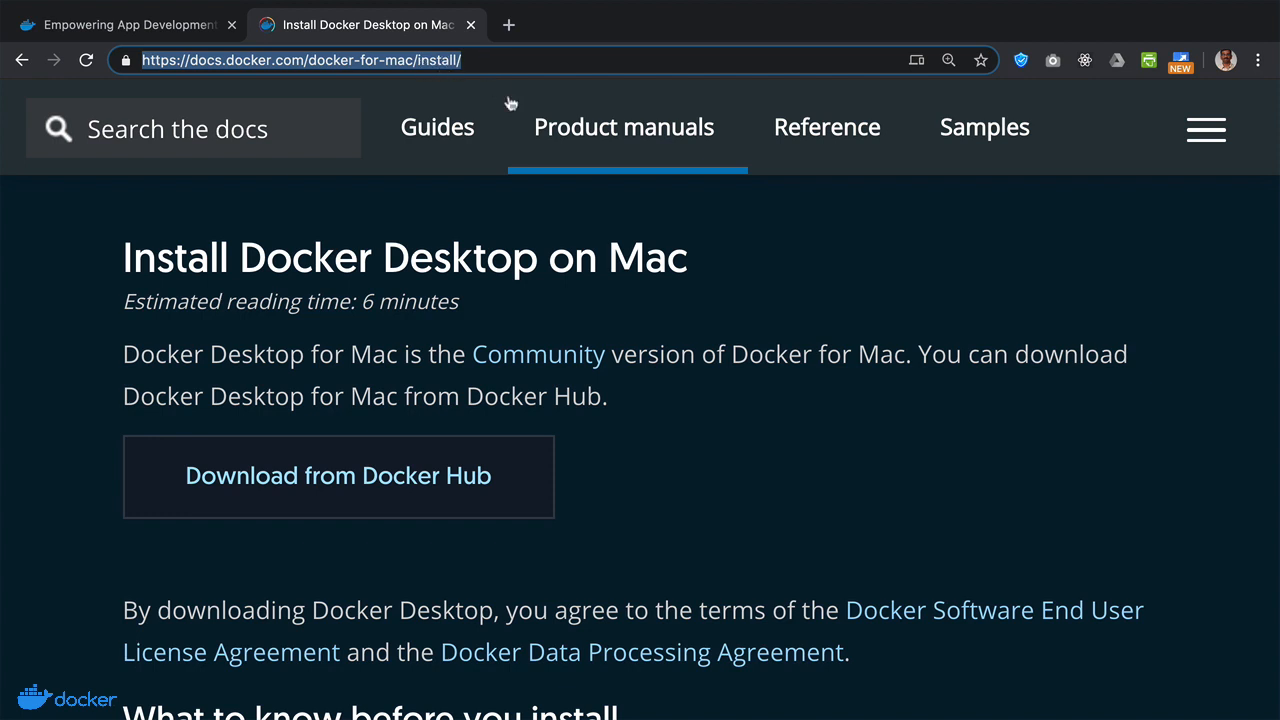
{"action": "mouse_move", "coordinate": [810, 444]}
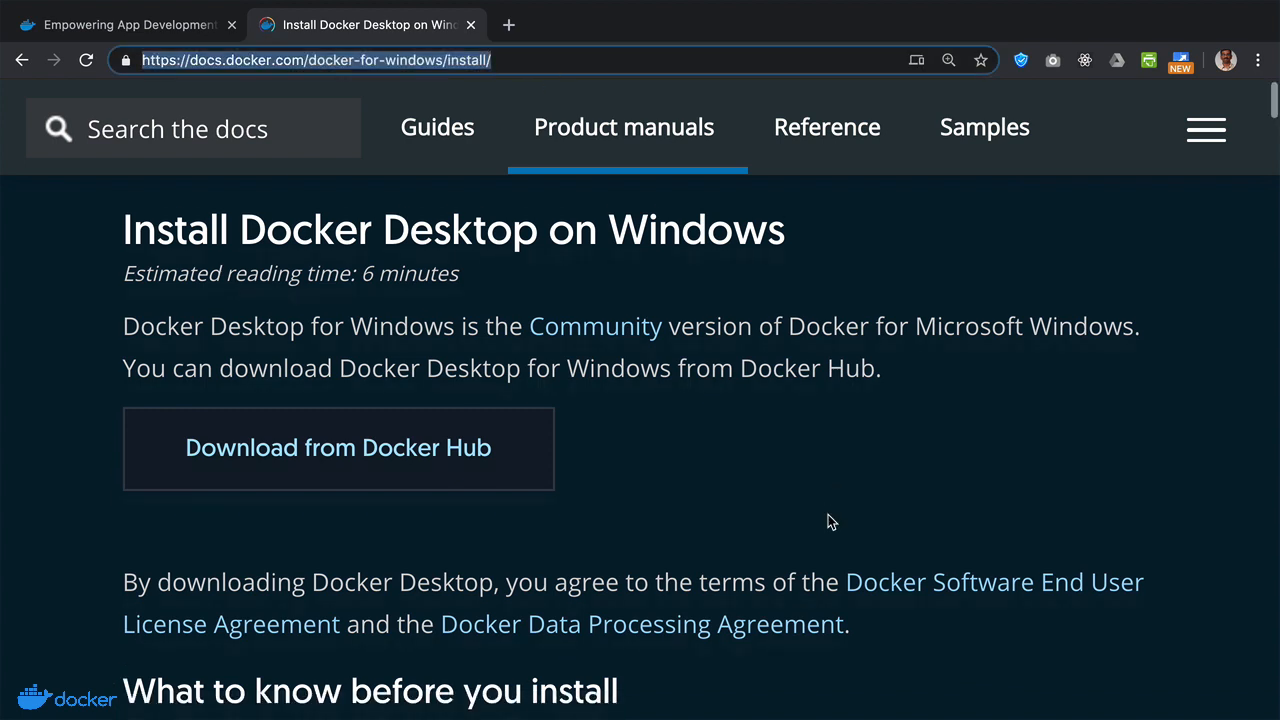
{"action": "scroll", "scroll_direction": "down", "scroll_amount": 3}
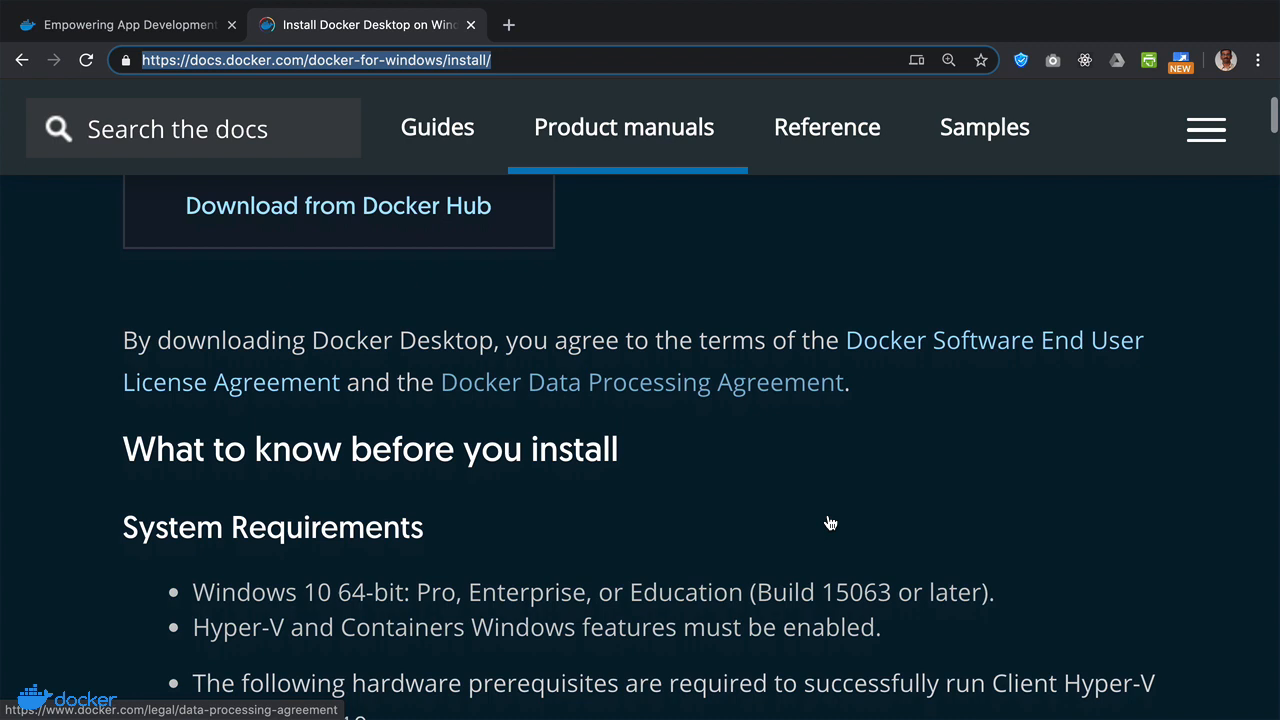
{"action": "scroll", "scroll_direction": "down", "scroll_amount": 3}
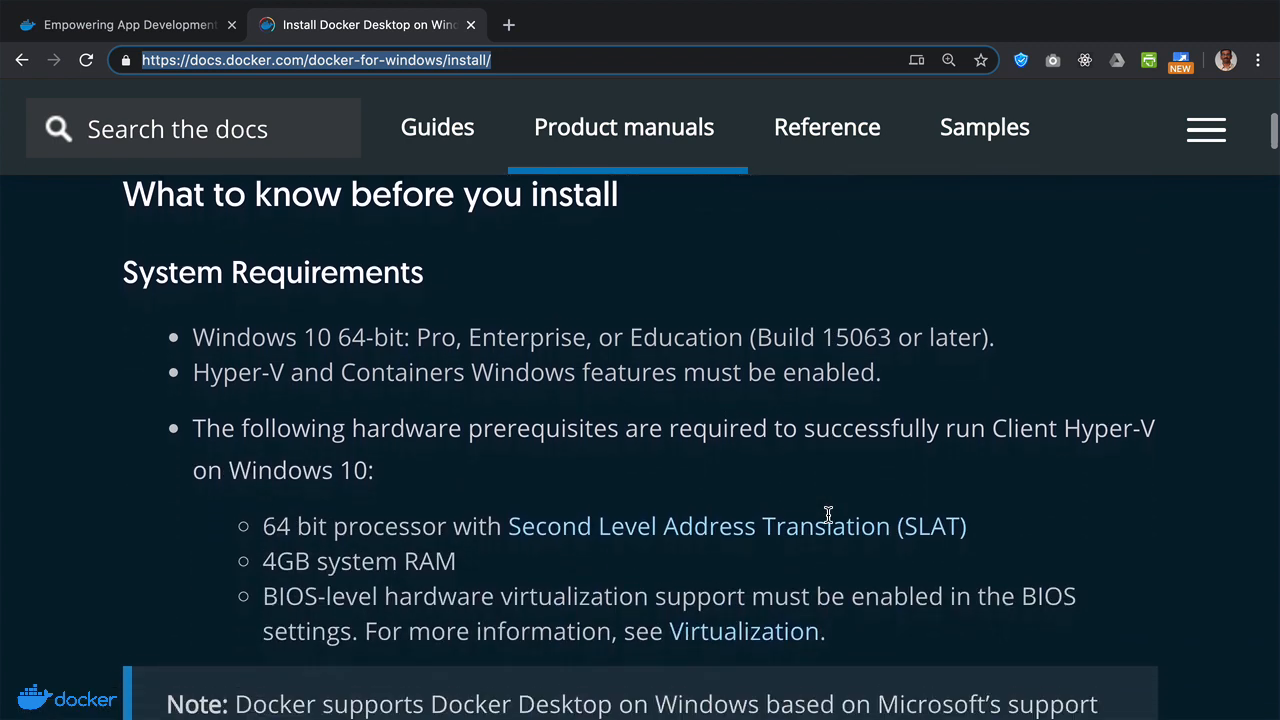
{"action": "left_click_drag", "start_coordinate": [520, 330], "coordinate": [880, 364]}
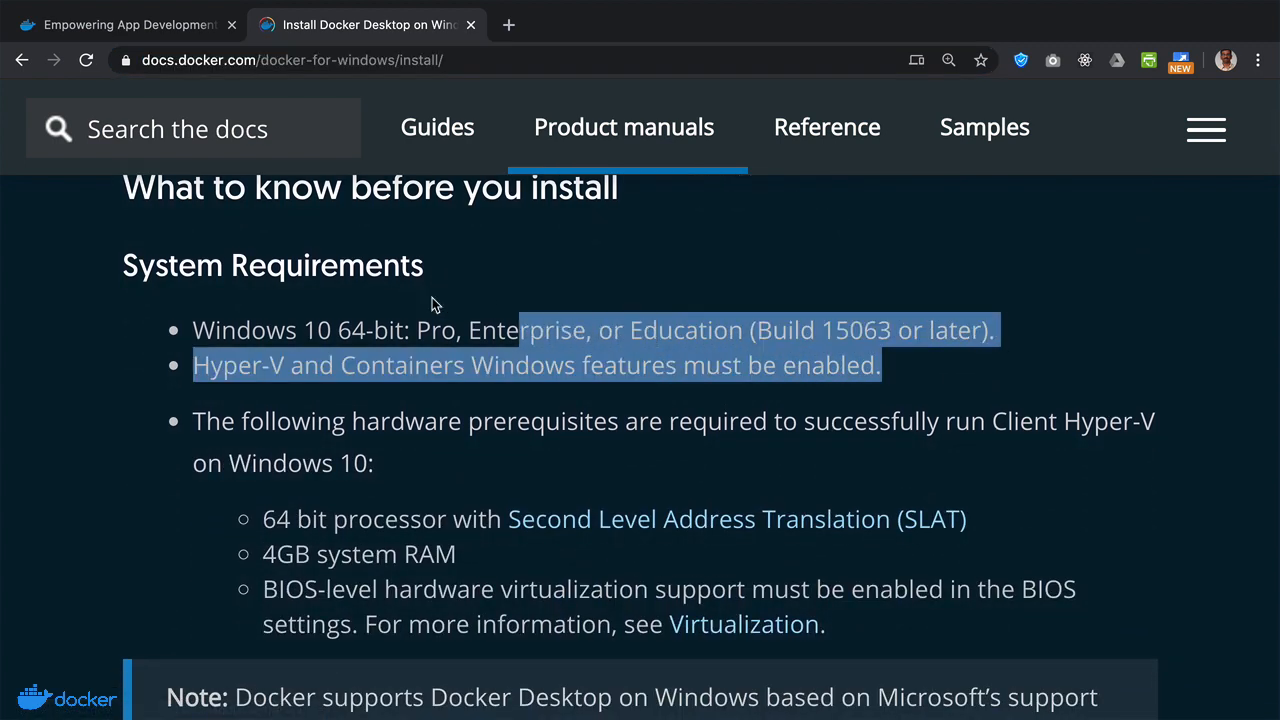
{"action": "scroll", "scroll_direction": "down", "scroll_amount": 3}
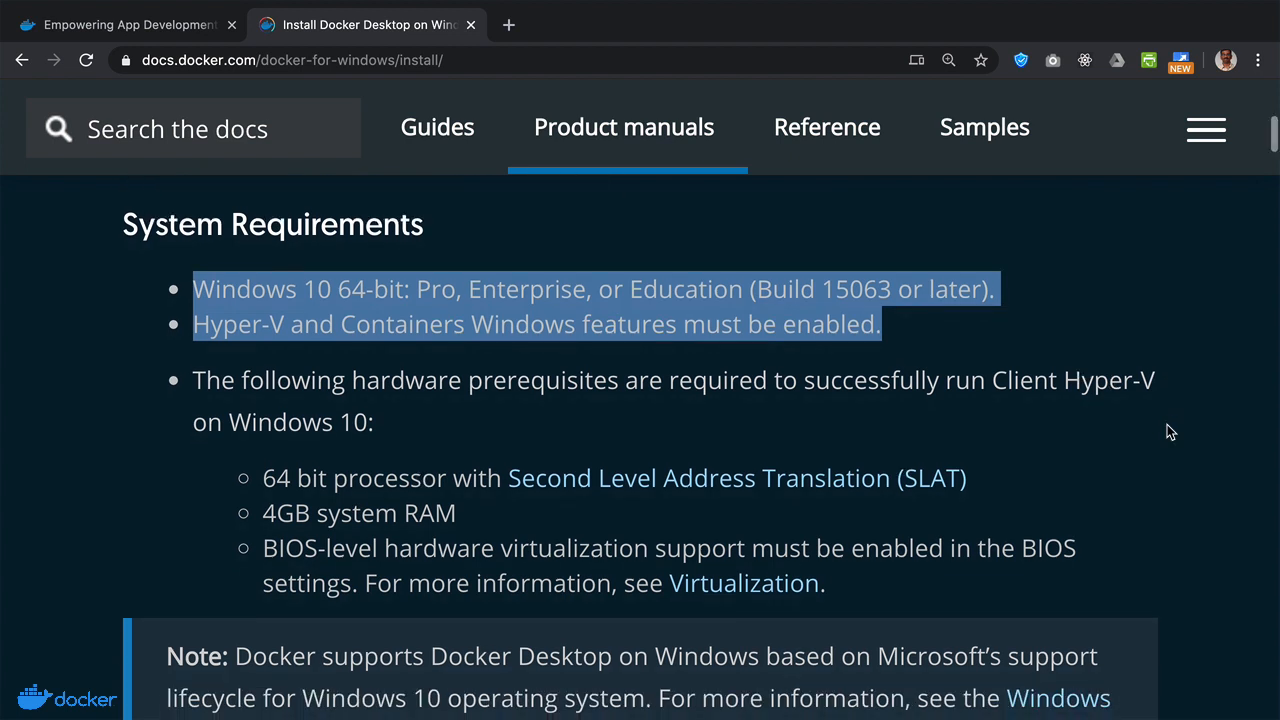
{"action": "mouse_move", "coordinate": [1076, 366]}
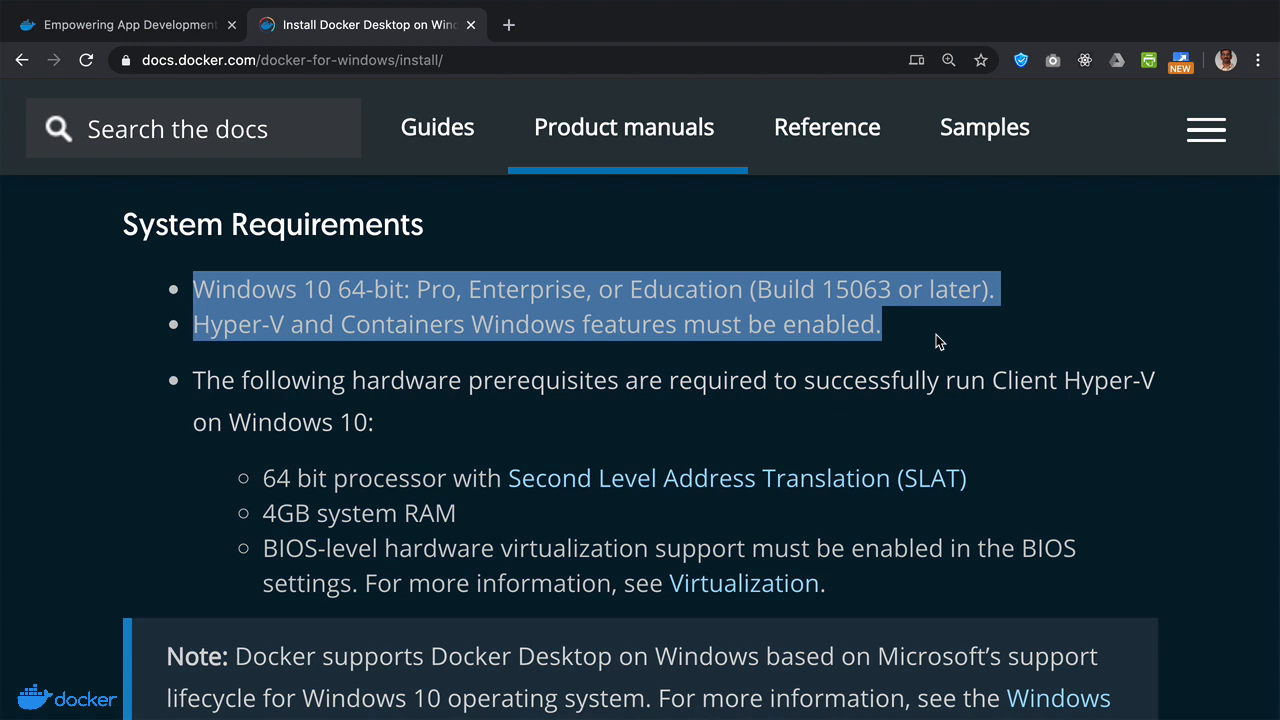
{"action": "left_click", "coordinate": [940, 344]}
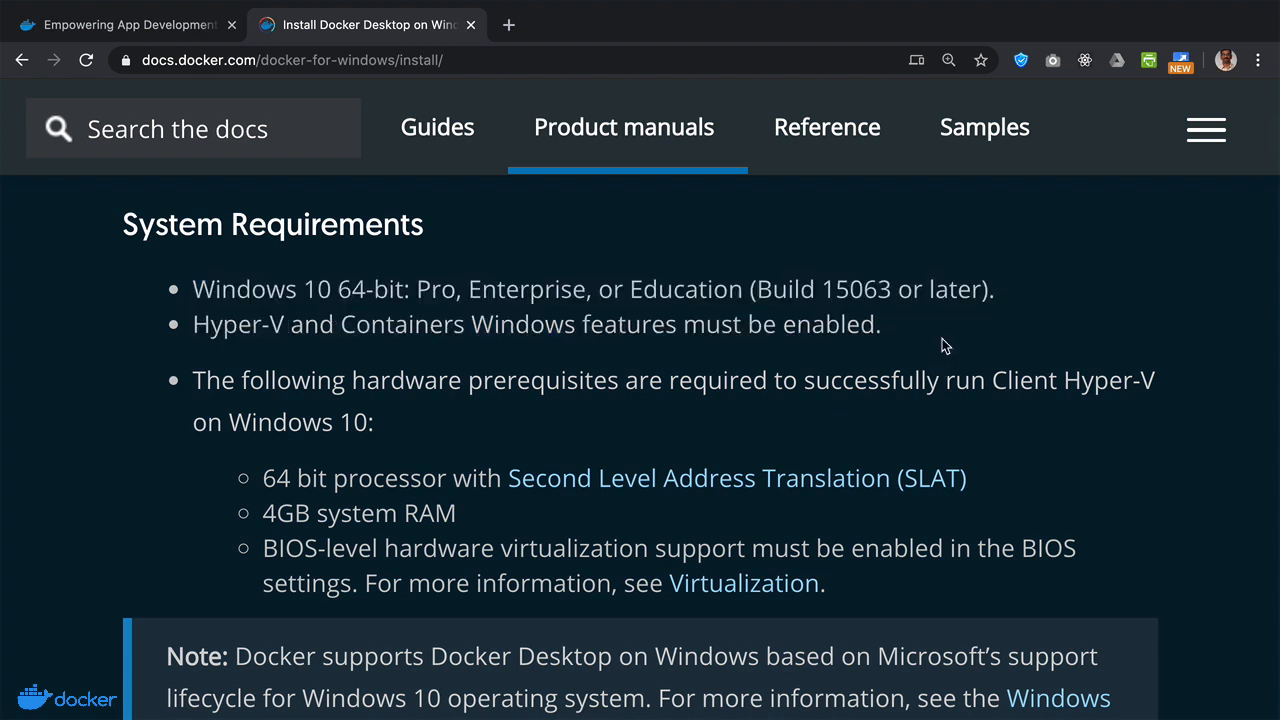
{"action": "scroll", "scroll_direction": "down", "scroll_amount": 3}
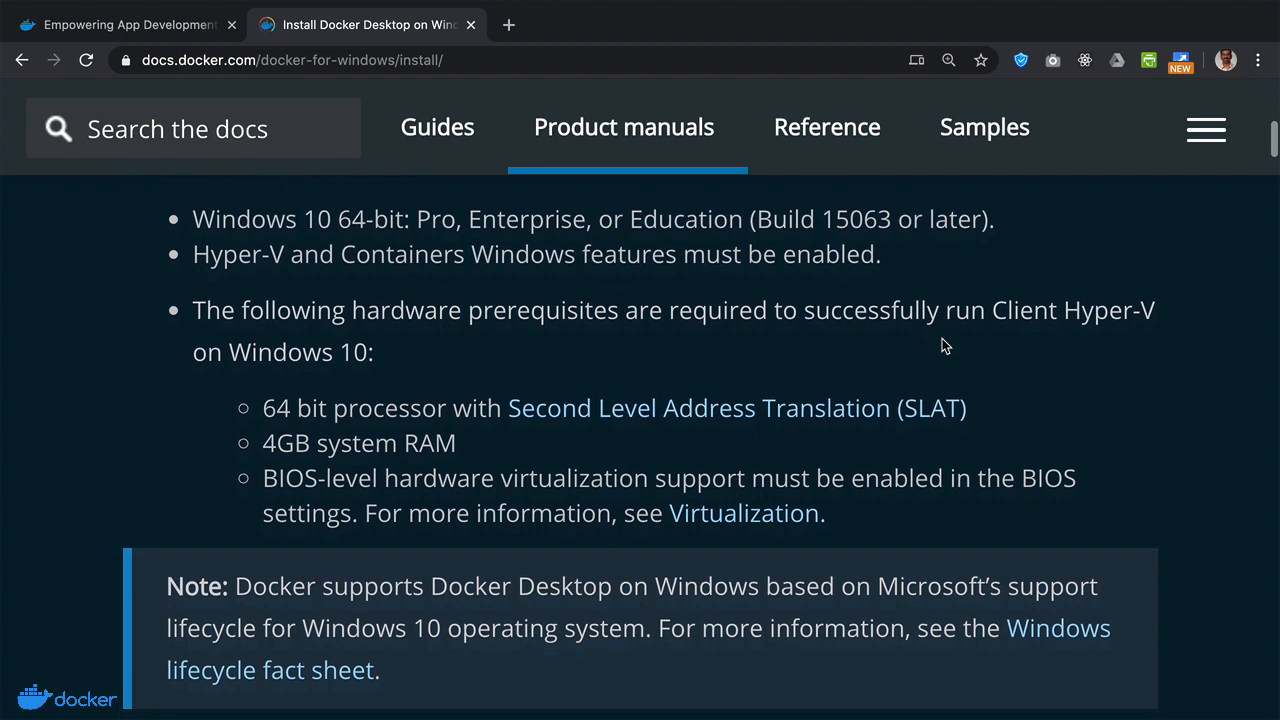
{"action": "scroll", "scroll_direction": "down", "scroll_amount": 3}
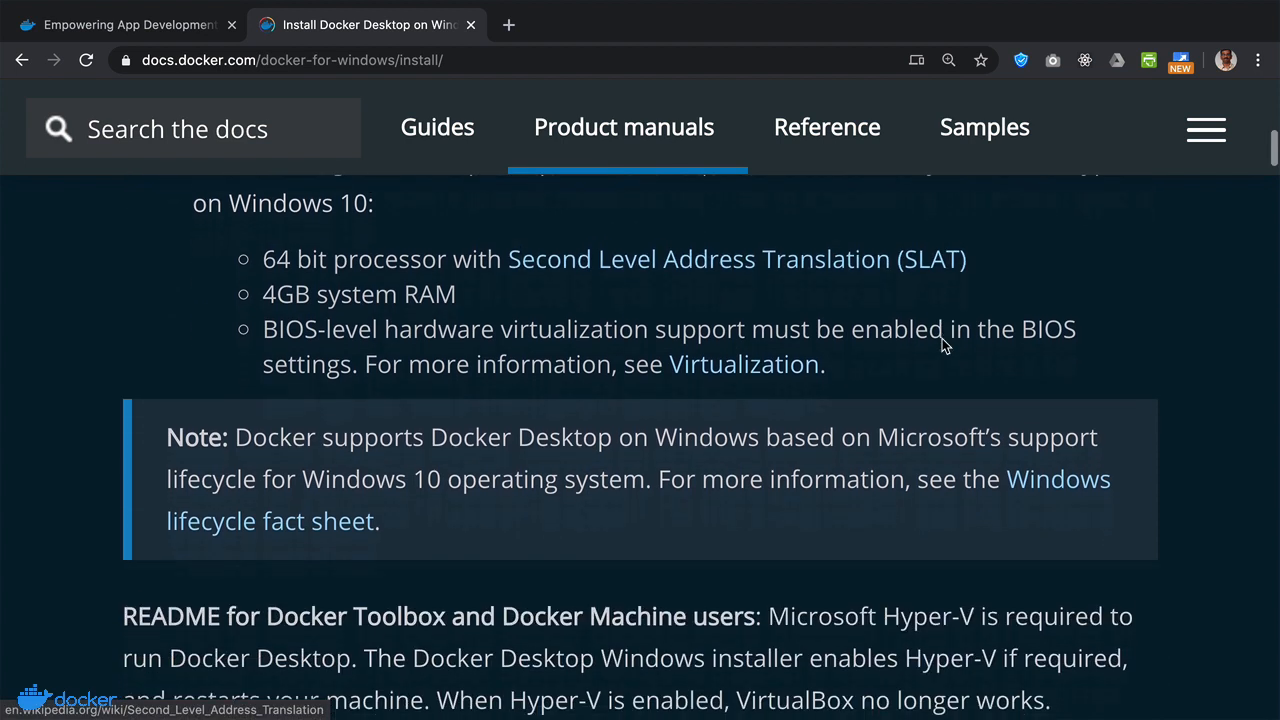
{"action": "scroll", "scroll_direction": "down", "scroll_amount": 3}
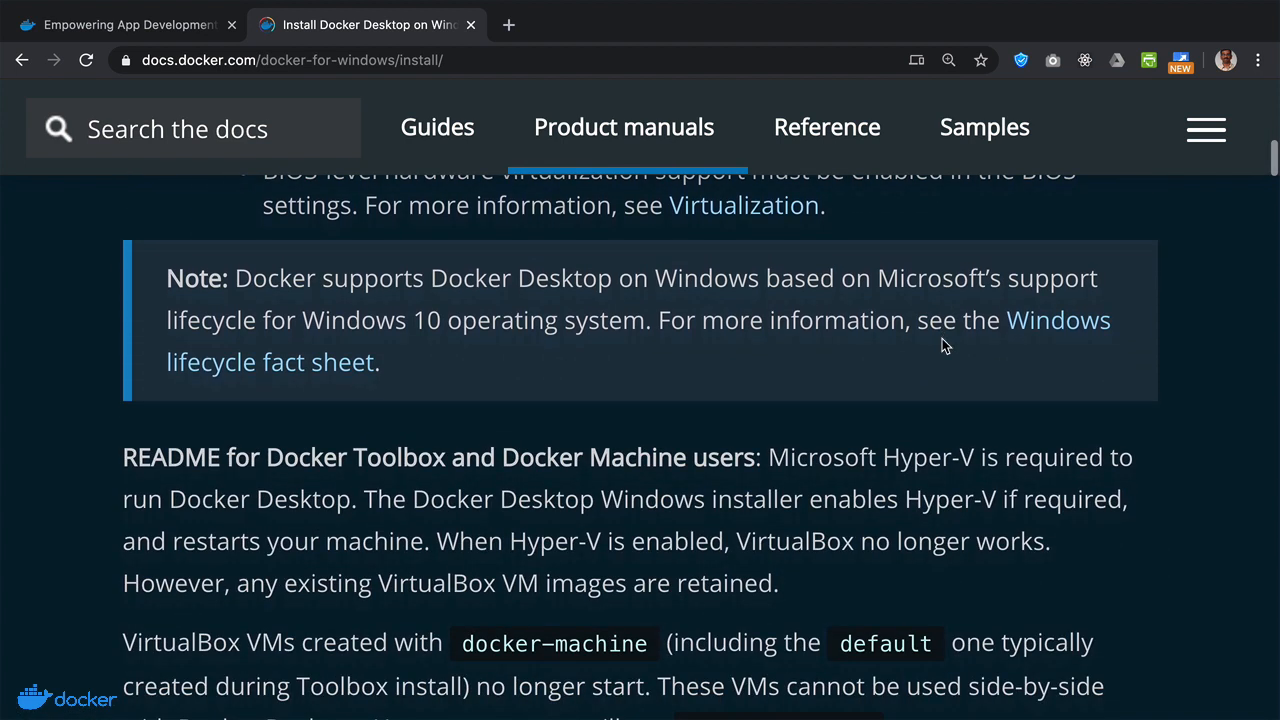
{"action": "scroll", "scroll_direction": "down", "scroll_amount": 3}
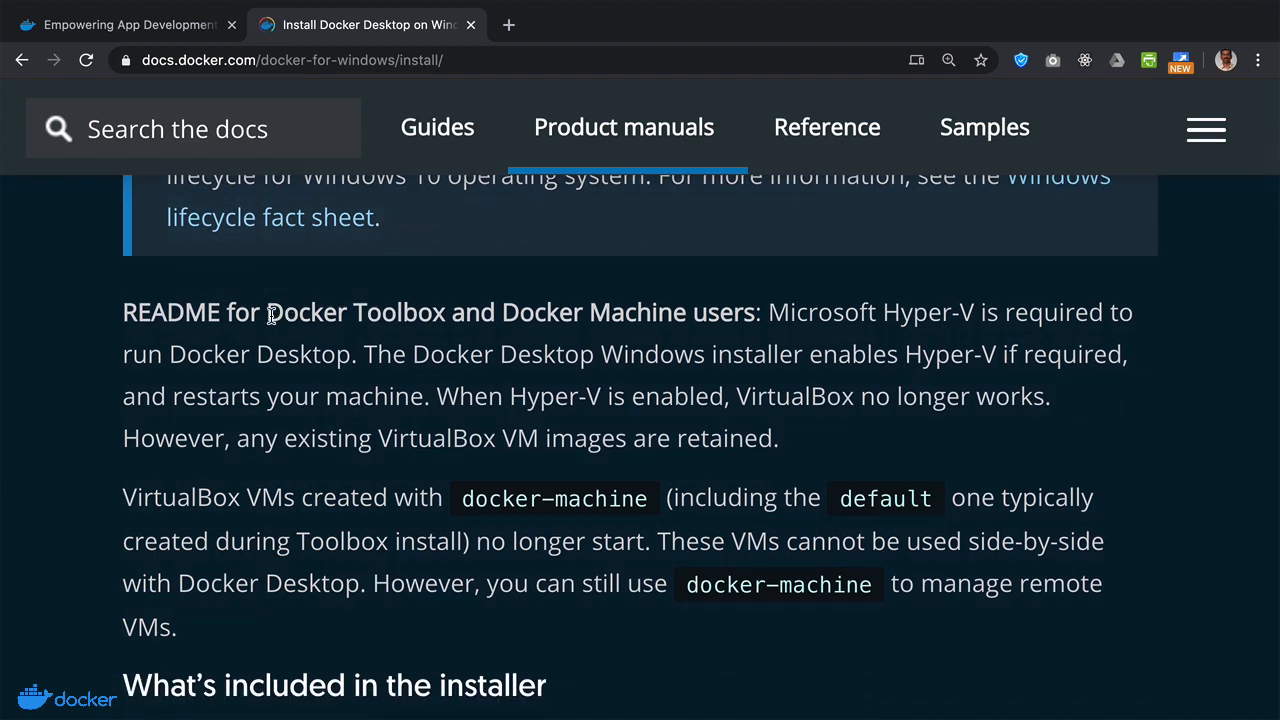
{"action": "left_click_drag", "start_coordinate": [268, 312], "coordinate": [500, 312]}
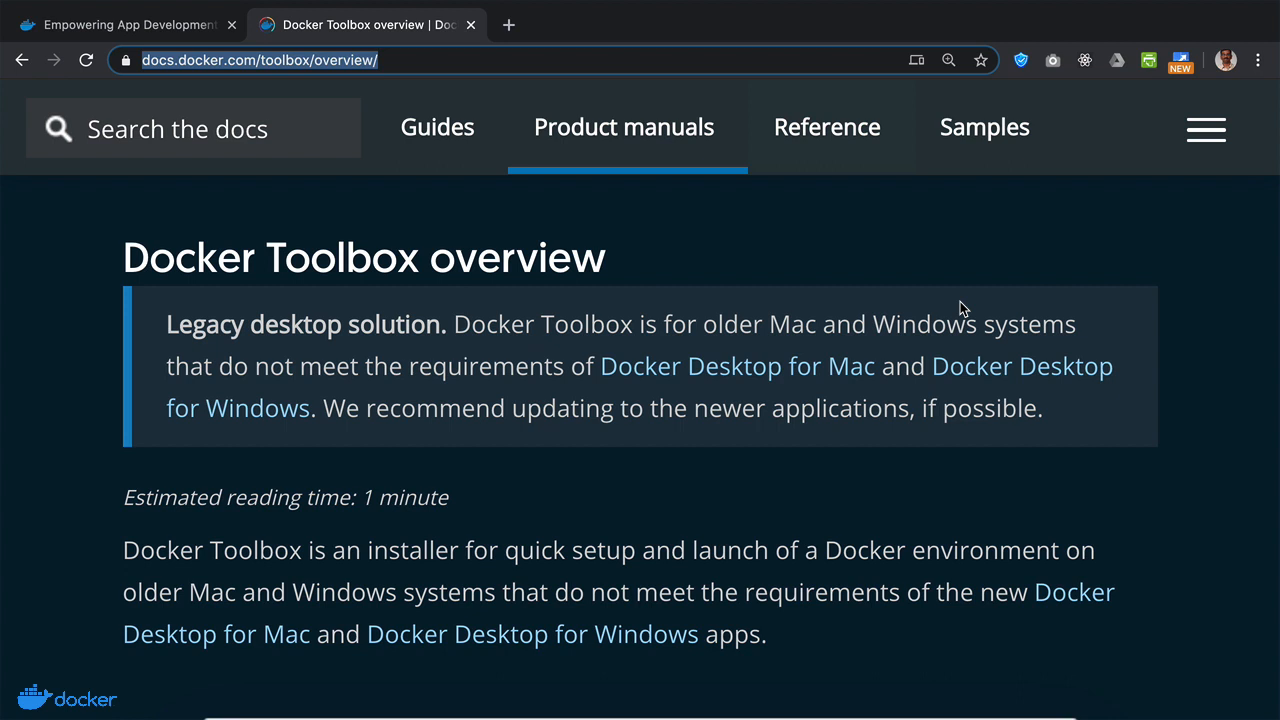
{"action": "mouse_move", "coordinate": [938, 304]}
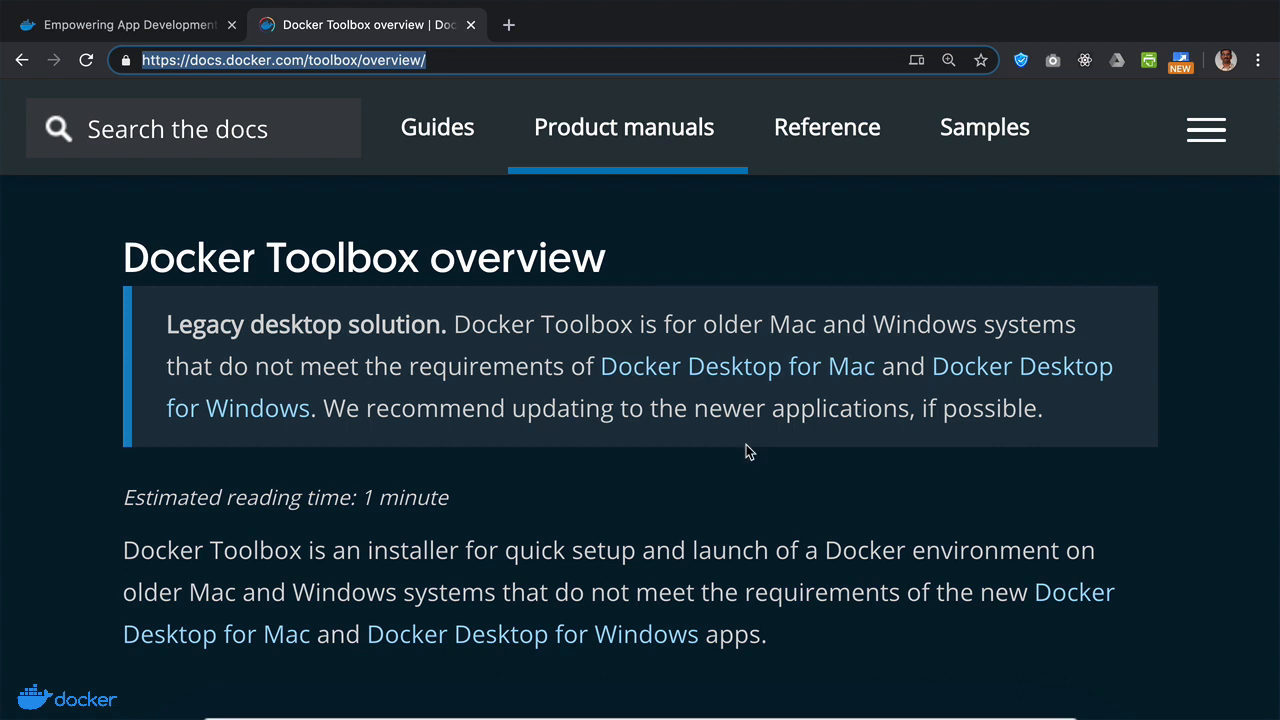
- Navigate from the Docker Toolbox overview to the Install Docker Engine page listing supported platforms
{"action": "scroll", "scroll_direction": "down", "scroll_amount": 3}
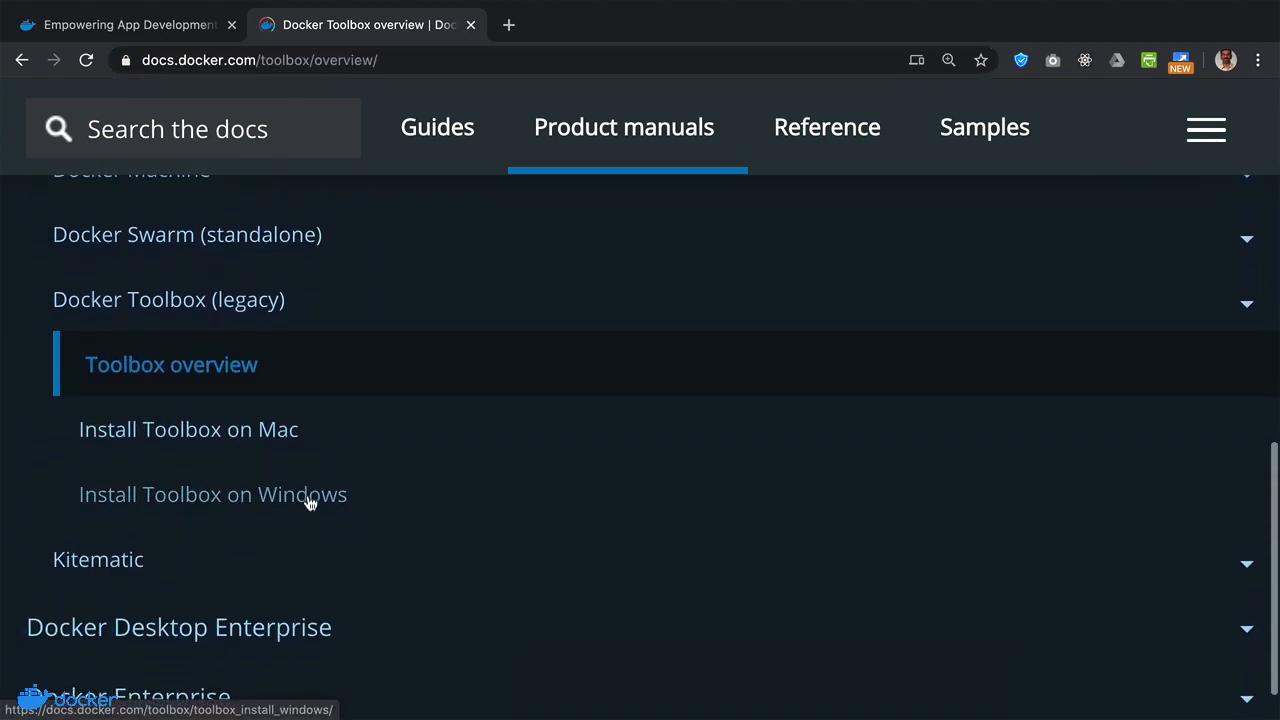
{"action": "left_click", "coordinate": [212, 494]}
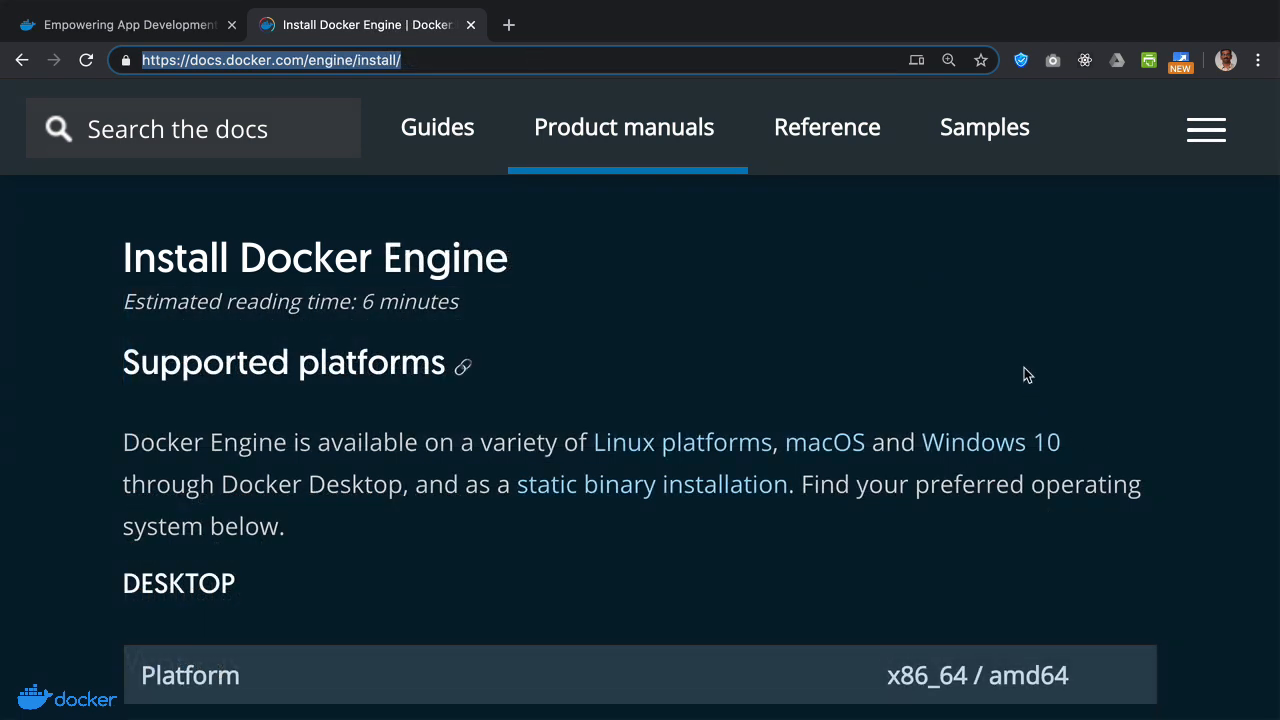
{"action": "scroll", "scroll_direction": "down", "scroll_amount": 3}
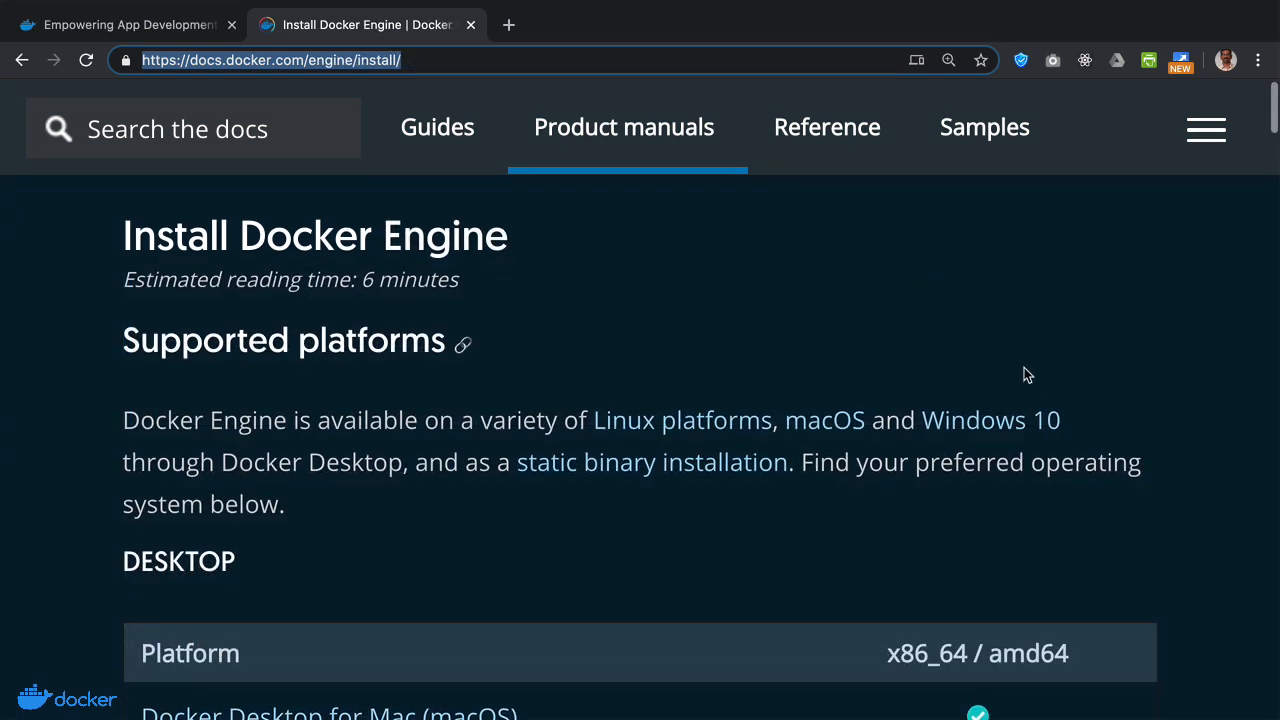
{"action": "scroll", "scroll_direction": "down", "scroll_amount": 3}
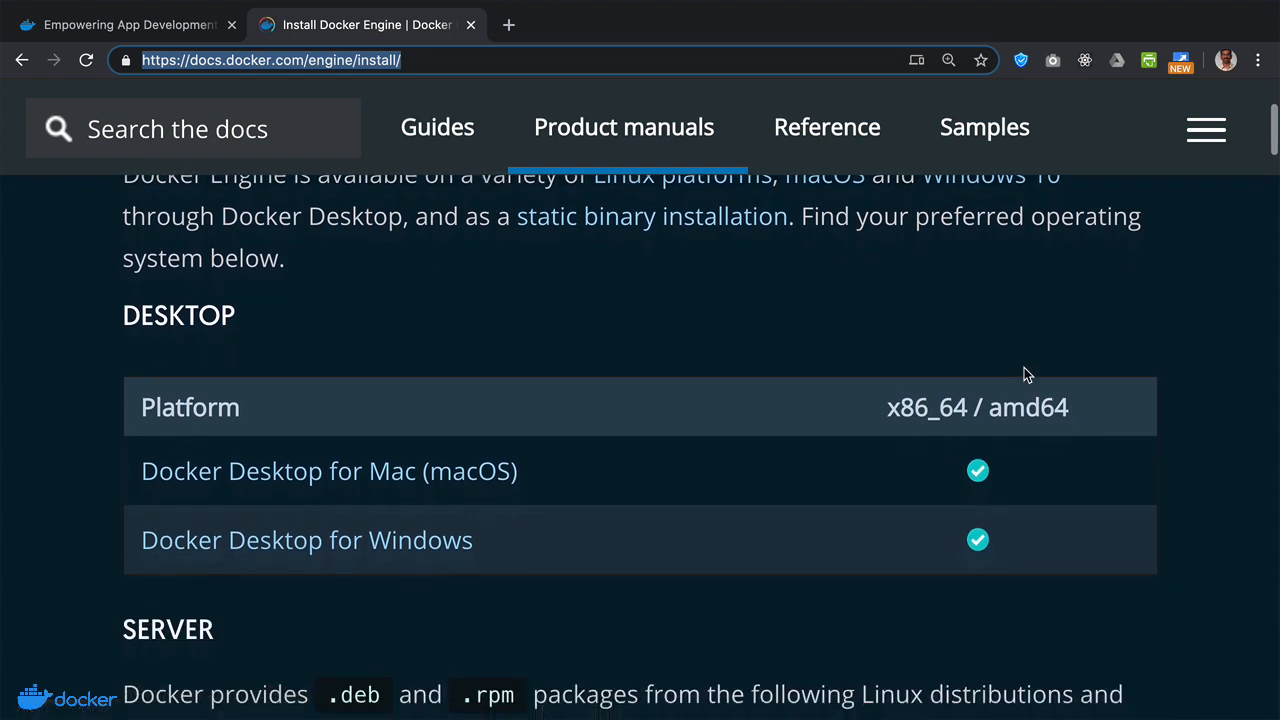
{"action": "scroll", "scroll_direction": "down", "scroll_amount": 3}
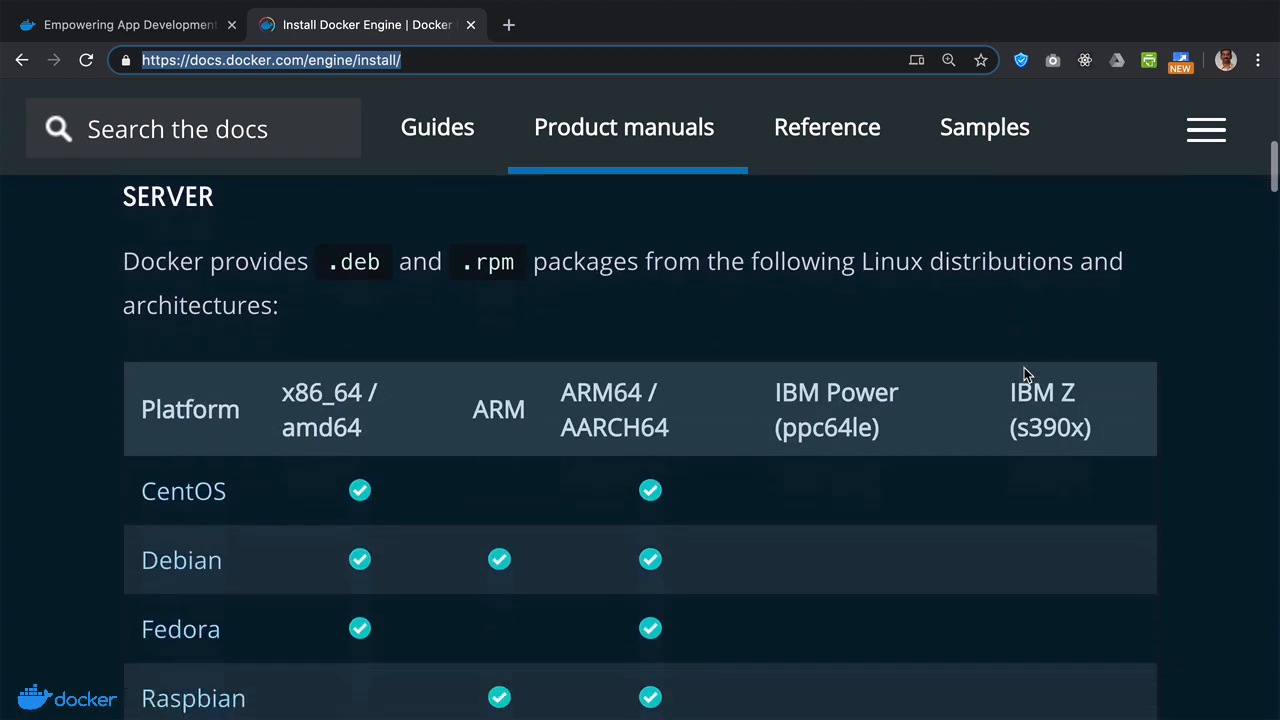
{"action": "scroll", "scroll_direction": "down", "scroll_amount": 3}
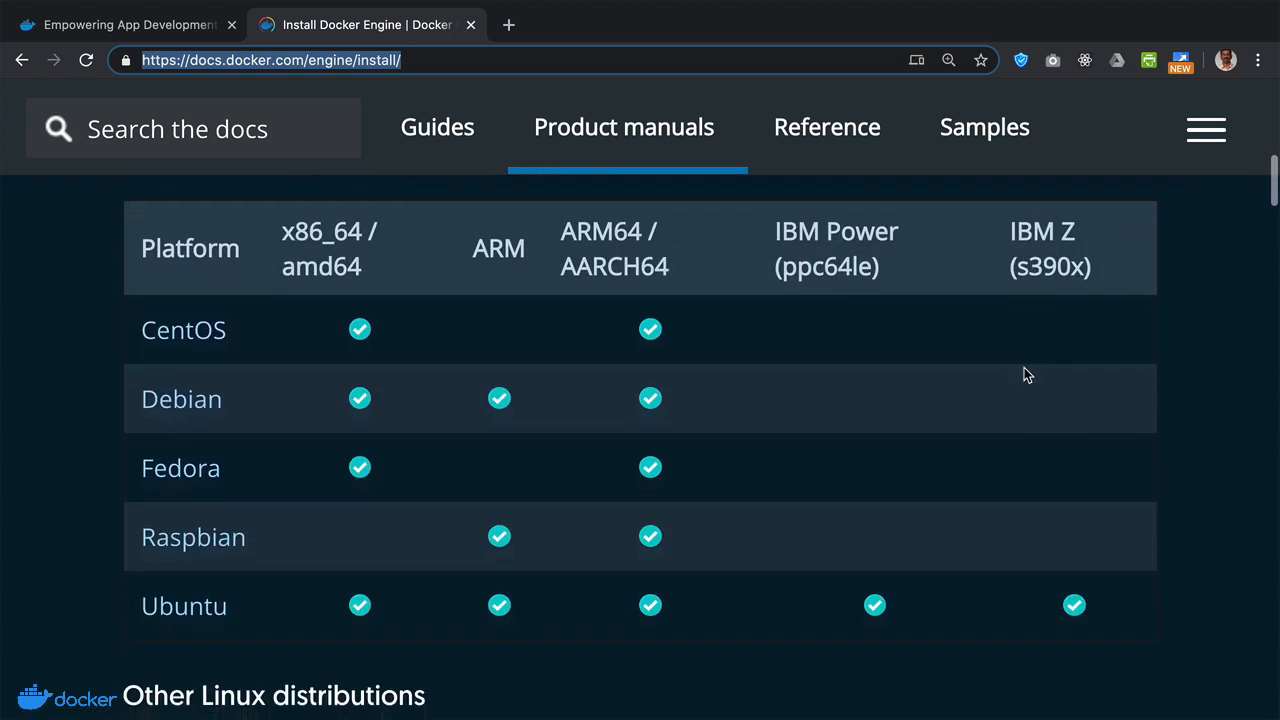
{"action": "scroll", "scroll_direction": "down", "scroll_amount": 3}
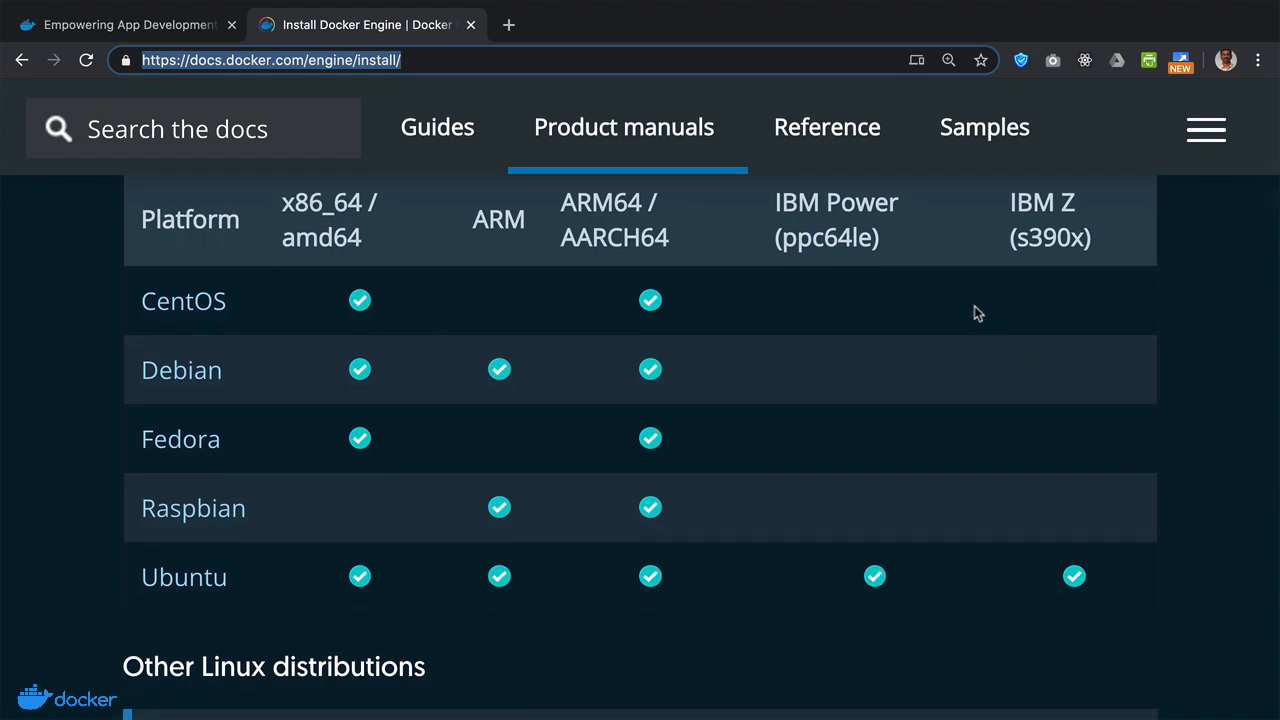
{"action": "mouse_move", "coordinate": [976, 308]}
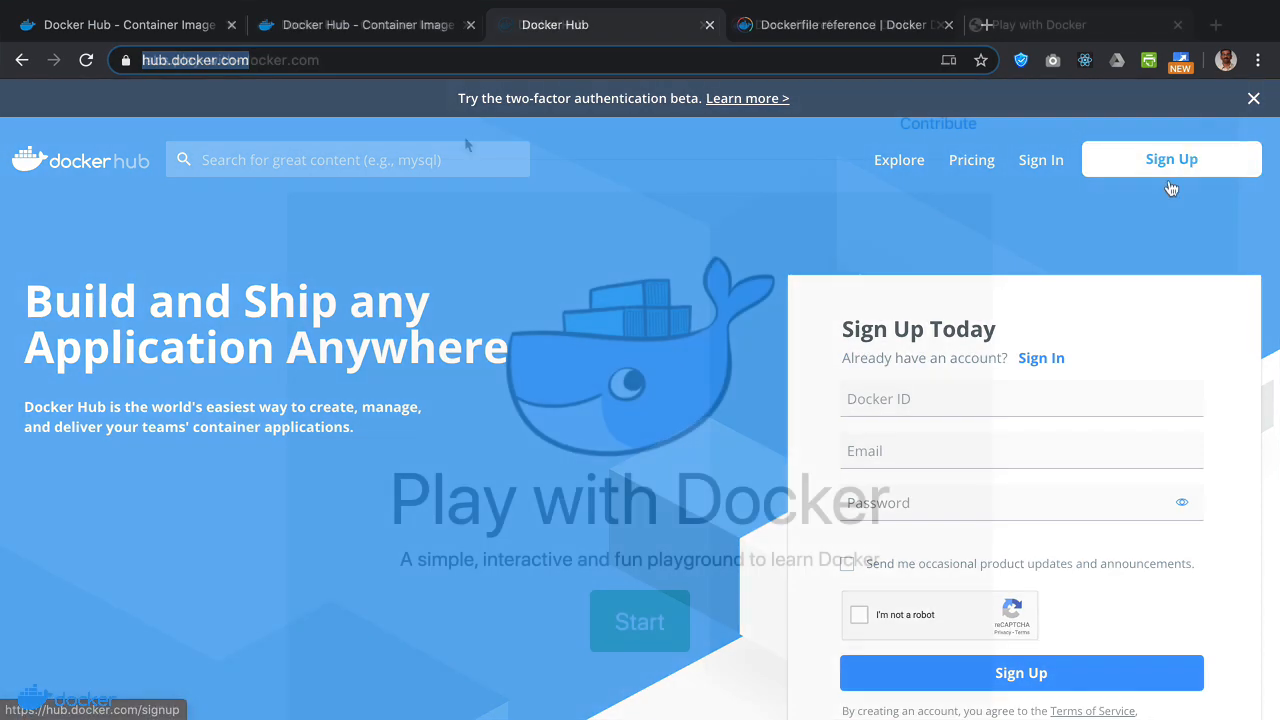
- Switch from the Docker Hub sign-up tab to the Play with Docker playground landing page
{"action": "left_click", "coordinate": [1070, 24]}
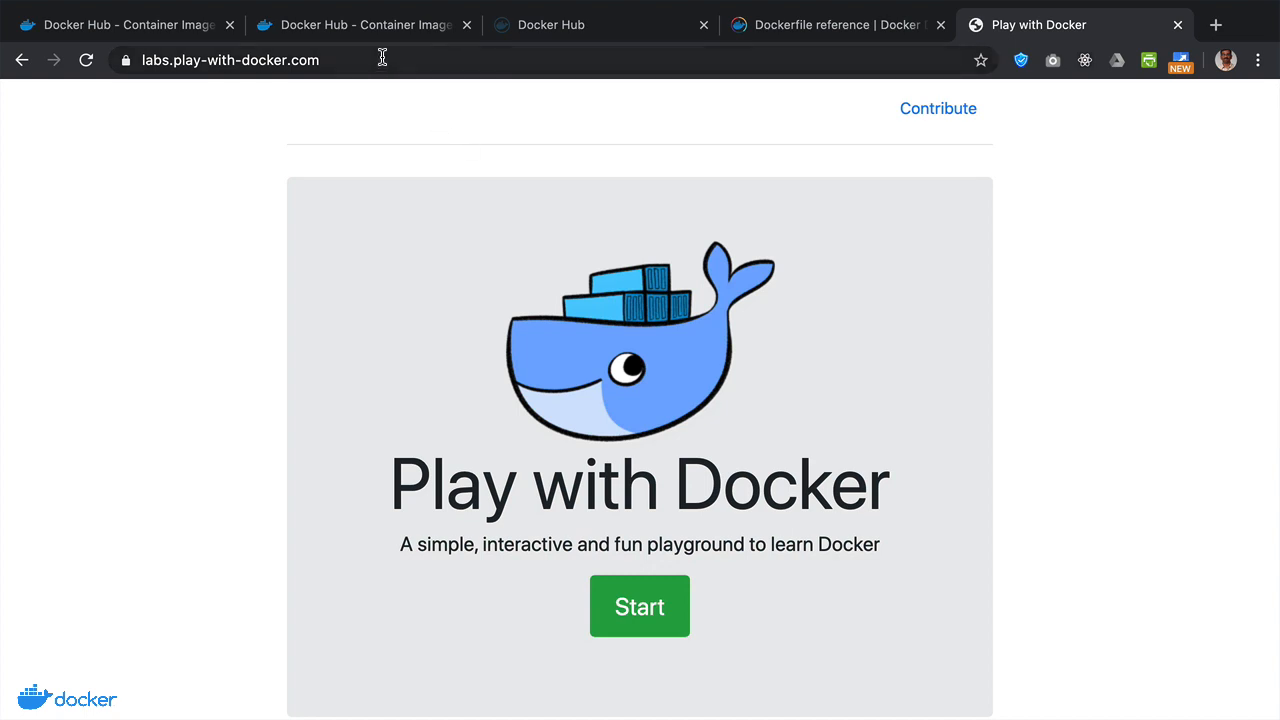
{"action": "mouse_move", "coordinate": [456, 180]}
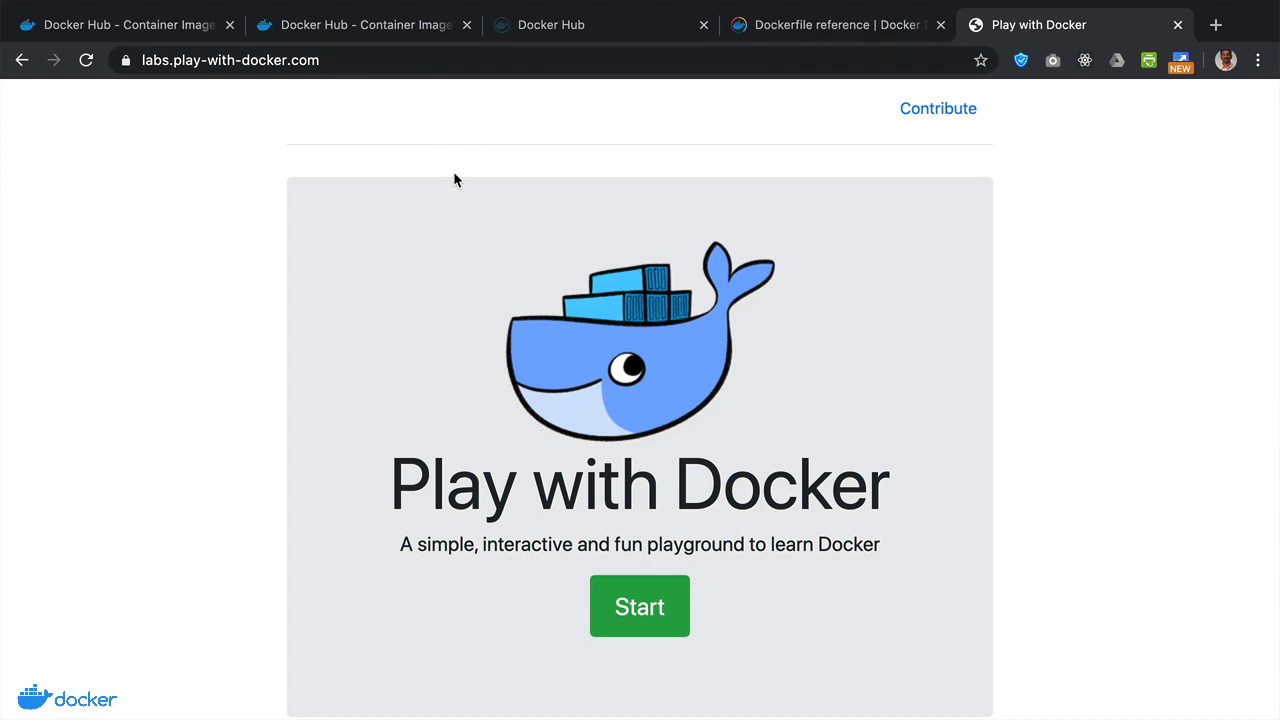
- Check the labs.play-with-docker.com address and start a new four-hour playground session
{"action": "left_click", "coordinate": [230, 60]}
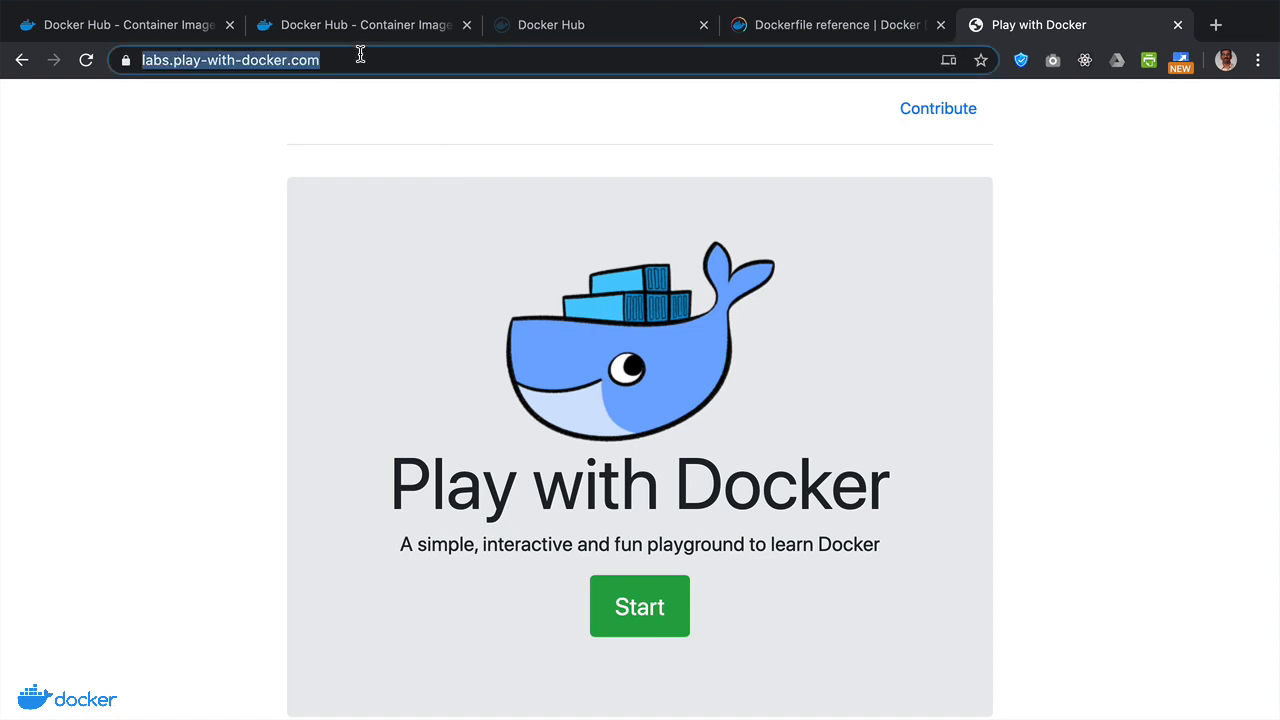
{"action": "scroll", "scroll_direction": "down", "scroll_amount": 3}
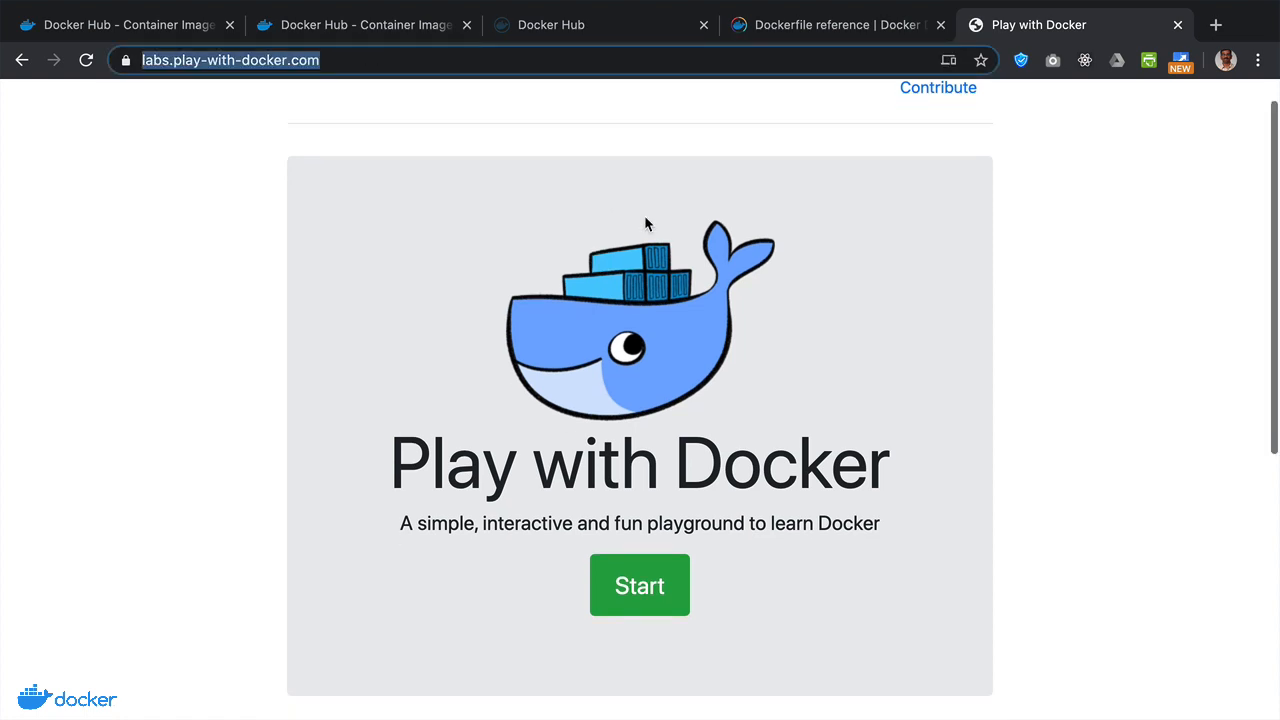
{"action": "scroll", "scroll_direction": "down", "scroll_amount": 3}
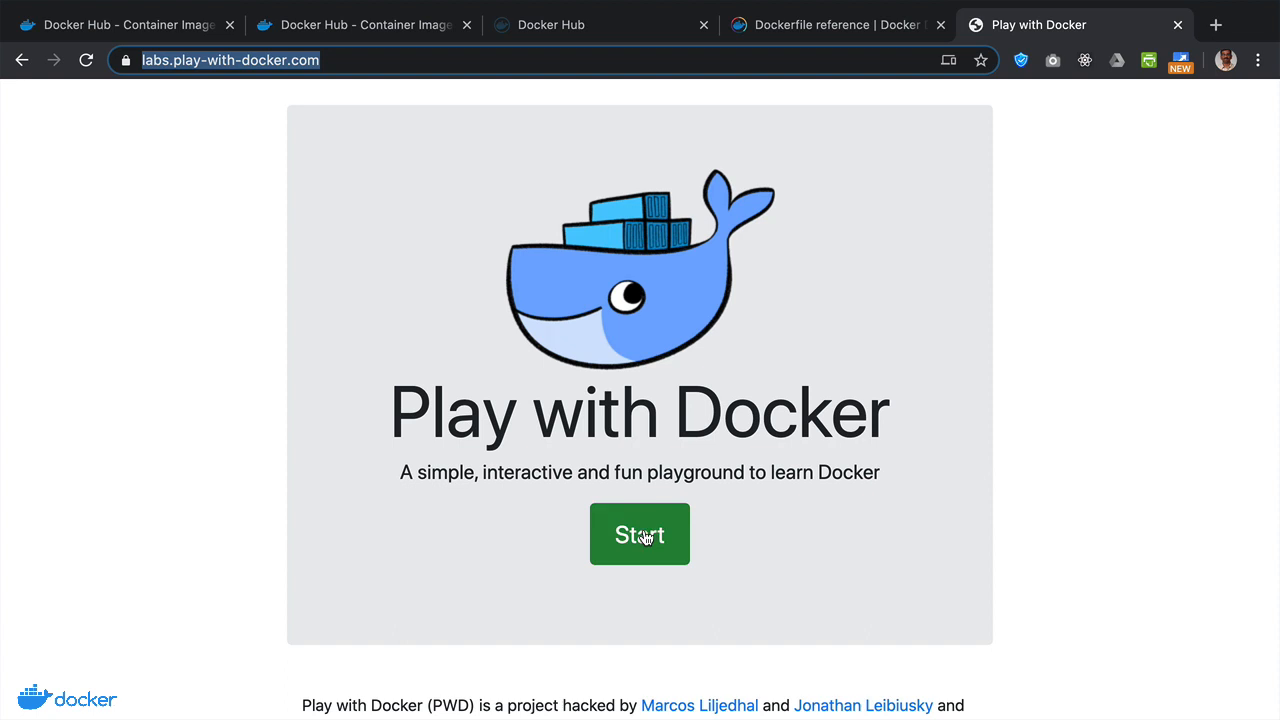
{"action": "left_click", "coordinate": [640, 532]}
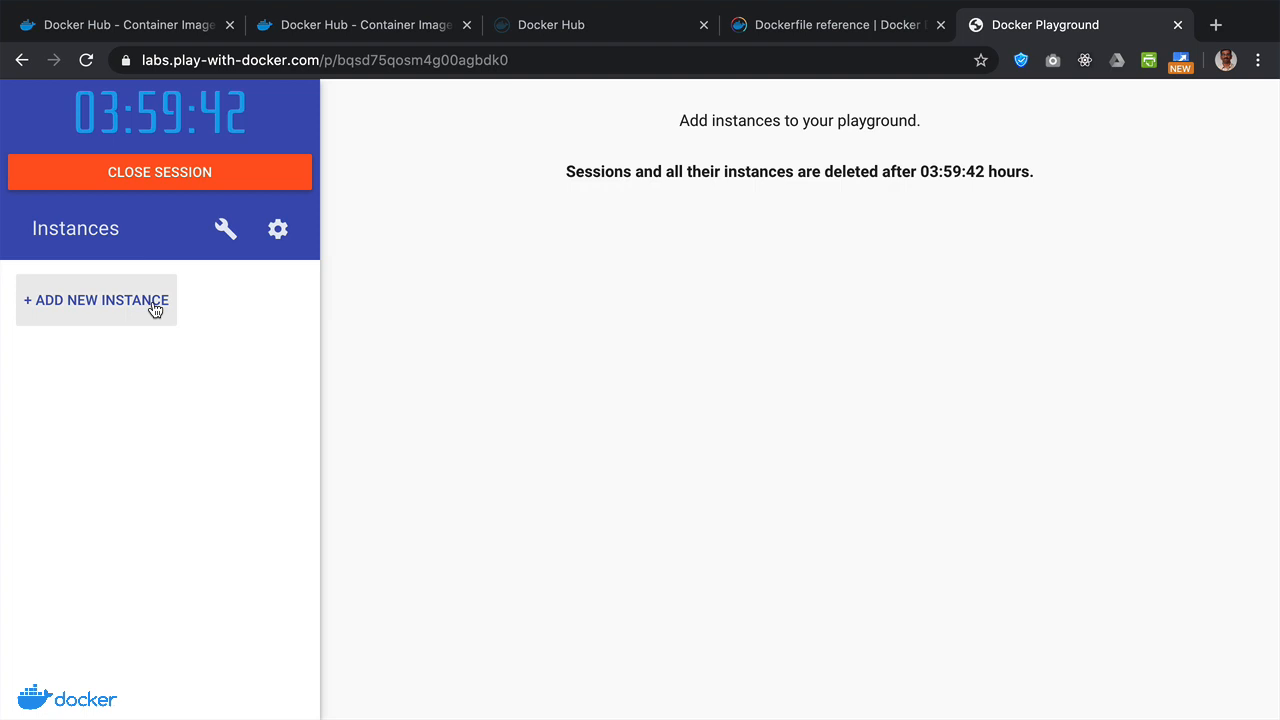
- Add instance node1 (192.168.0.23) to the session with its terminal shell ready
{"action": "left_click", "coordinate": [96, 300]}
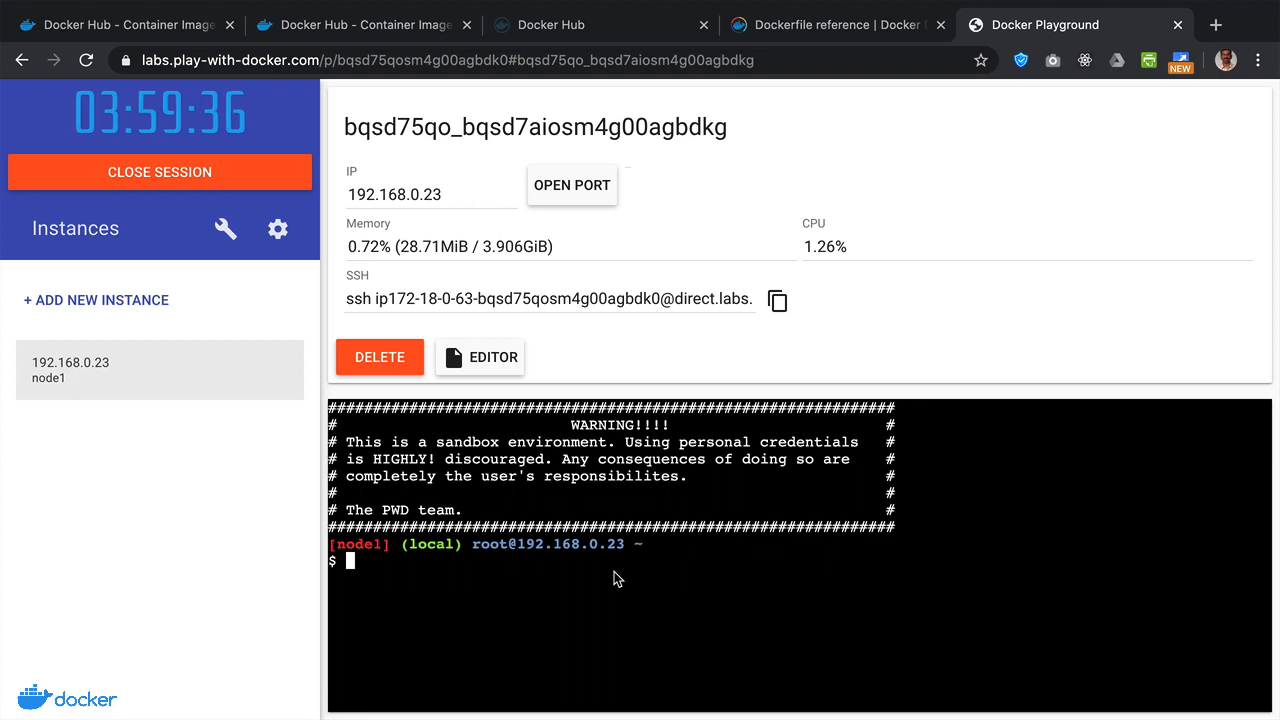
{"action": "mouse_move", "coordinate": [536, 578]}
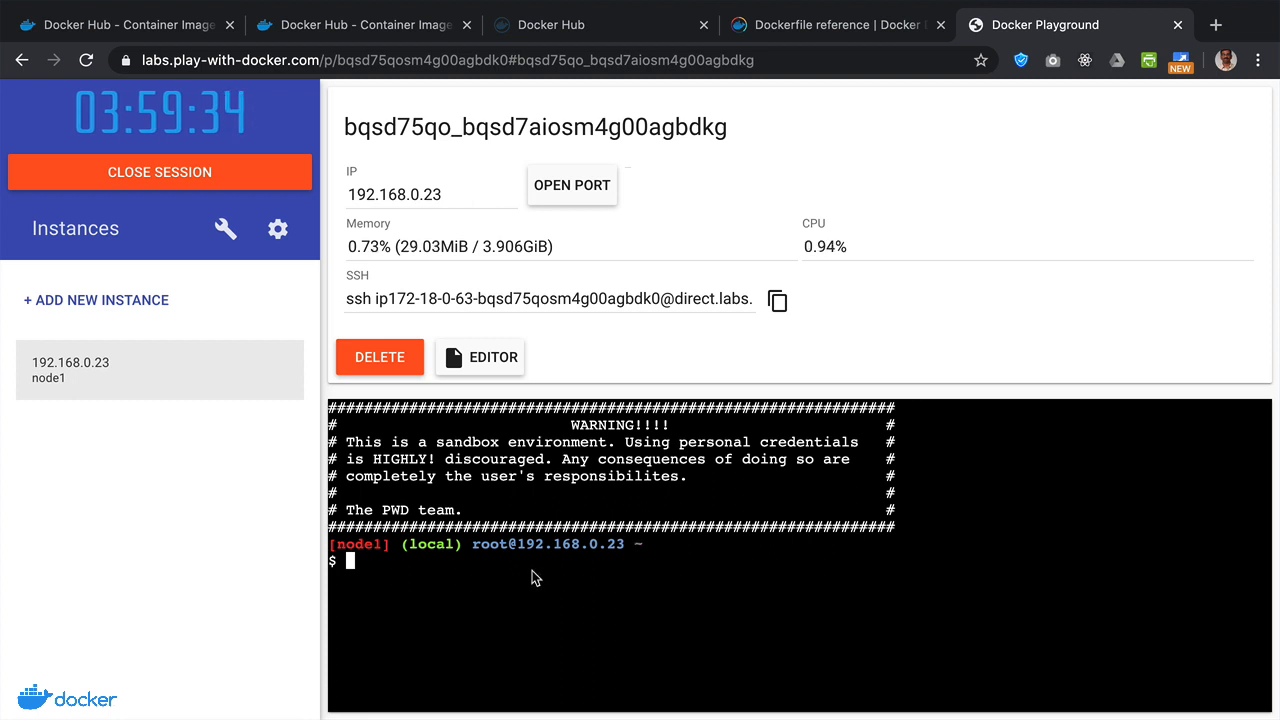